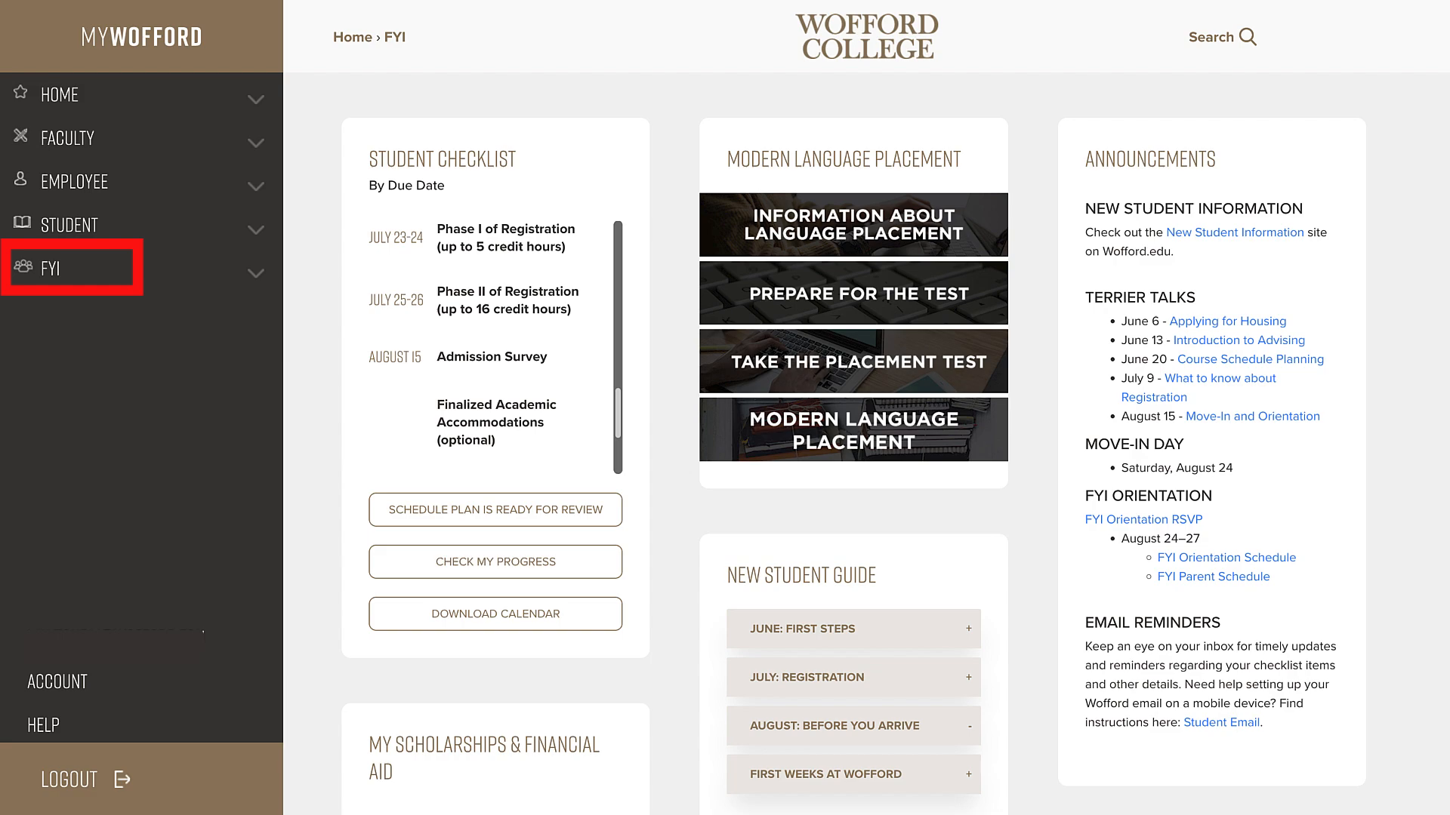
- Review the July registration part of the guide before starting
{"action": "scroll", "scroll_direction": "down", "scroll_amount": 3}
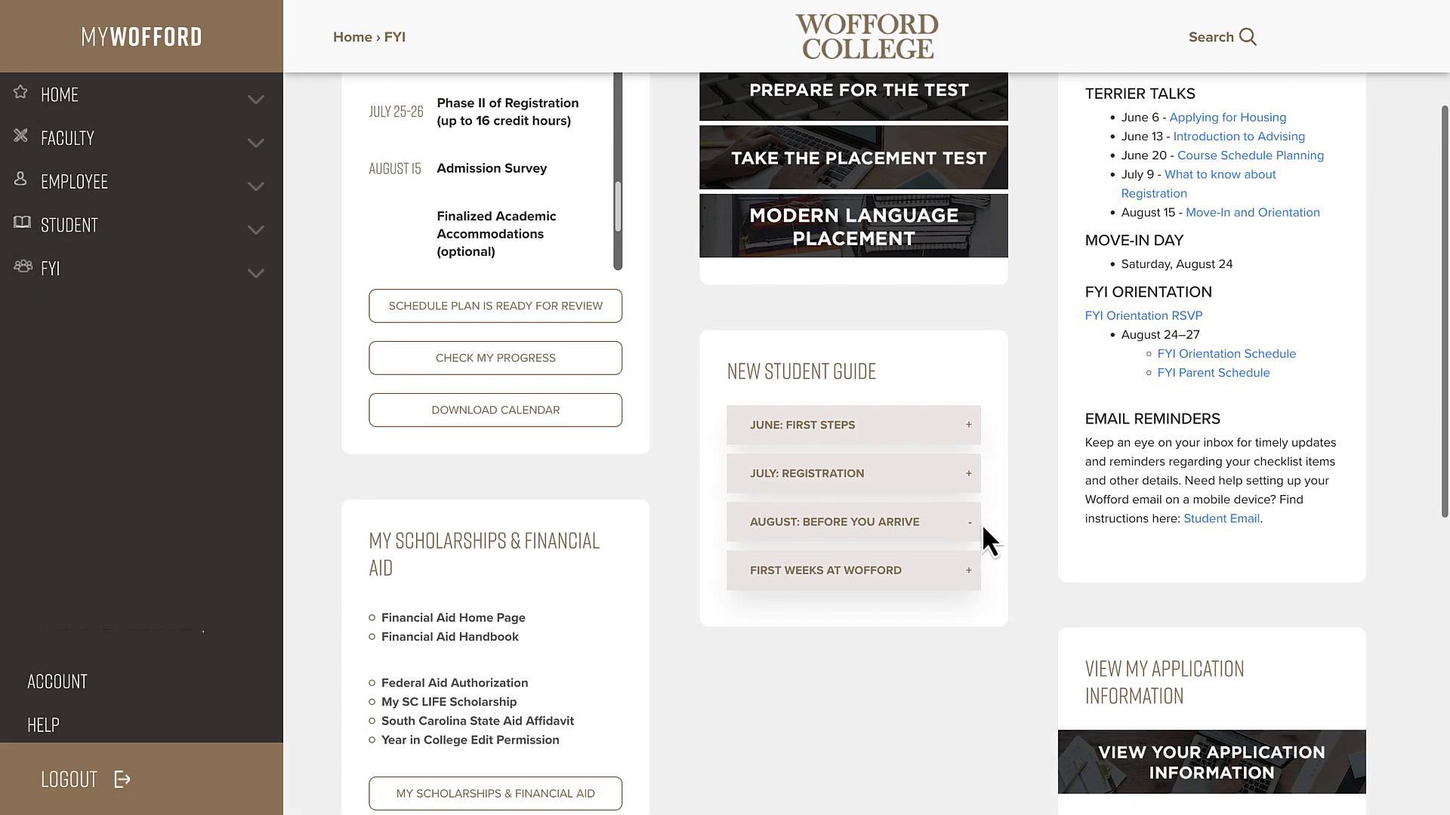
{"action": "left_click", "coordinate": [851, 473]}
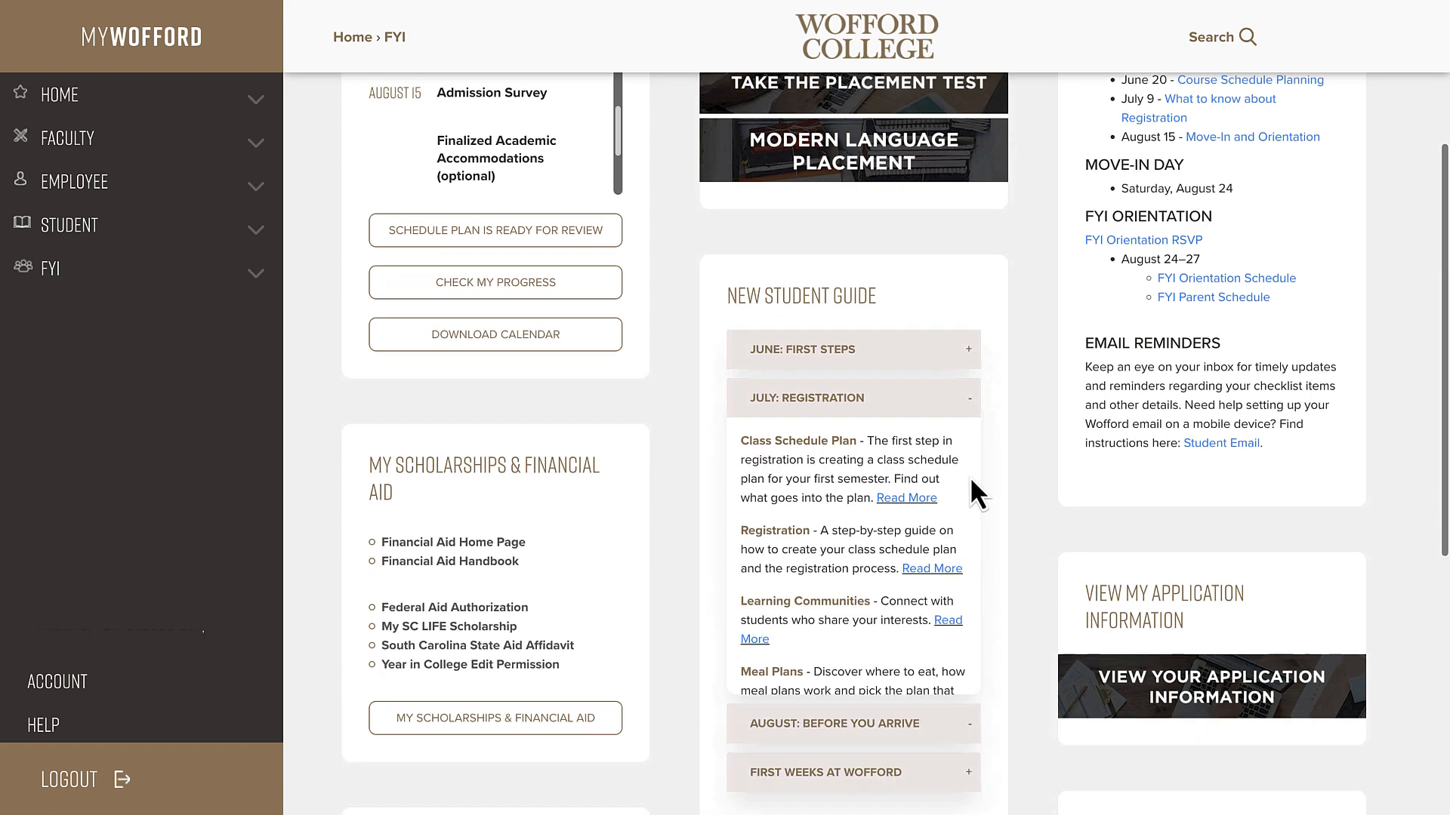
{"action": "scroll", "scroll_direction": "down", "scroll_amount": 3}
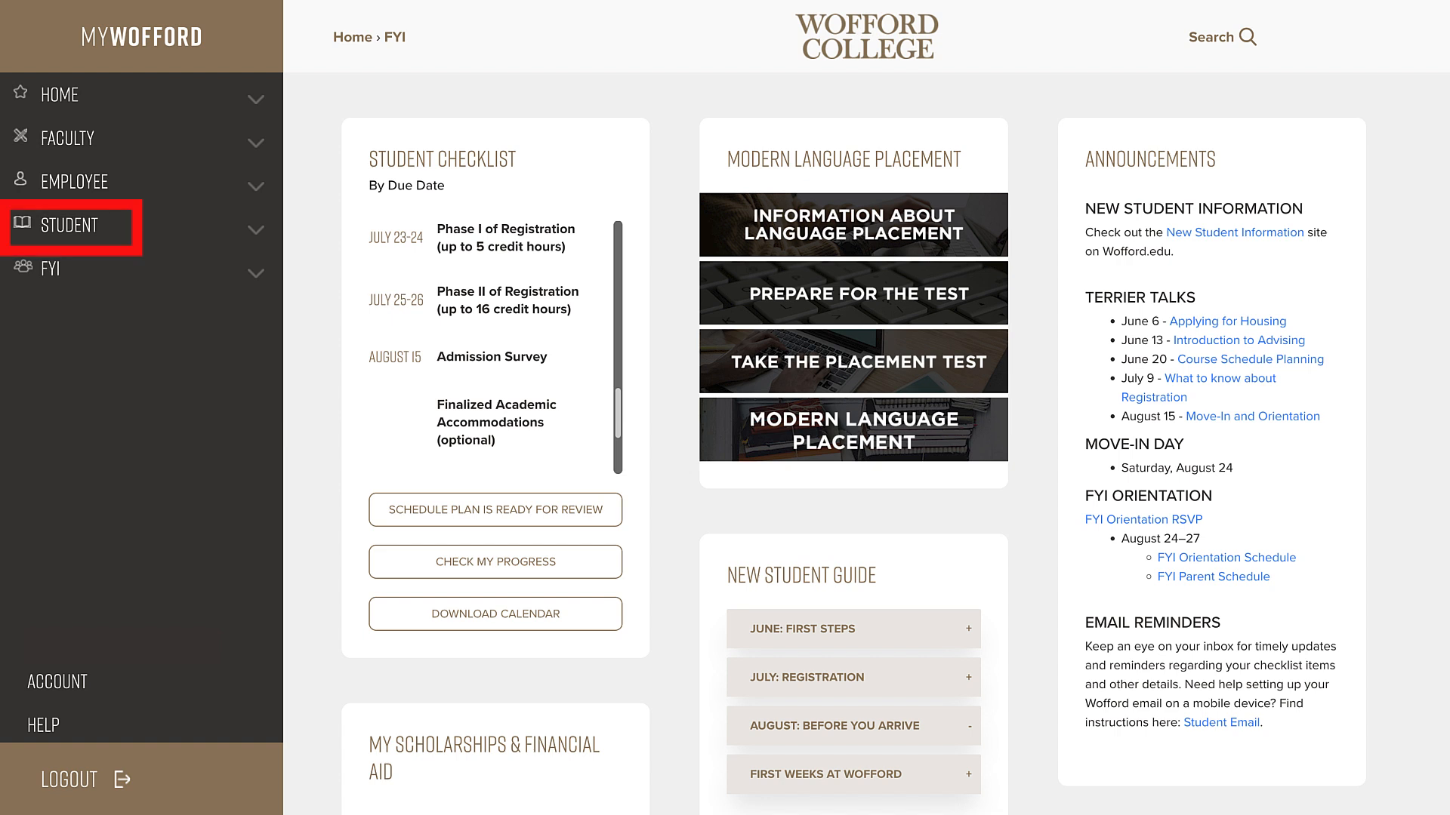
- From Student > Registration, start Plan Ahead for Fall 2024 and create a new empty plan
{"action": "left_click", "coordinate": [68, 225]}
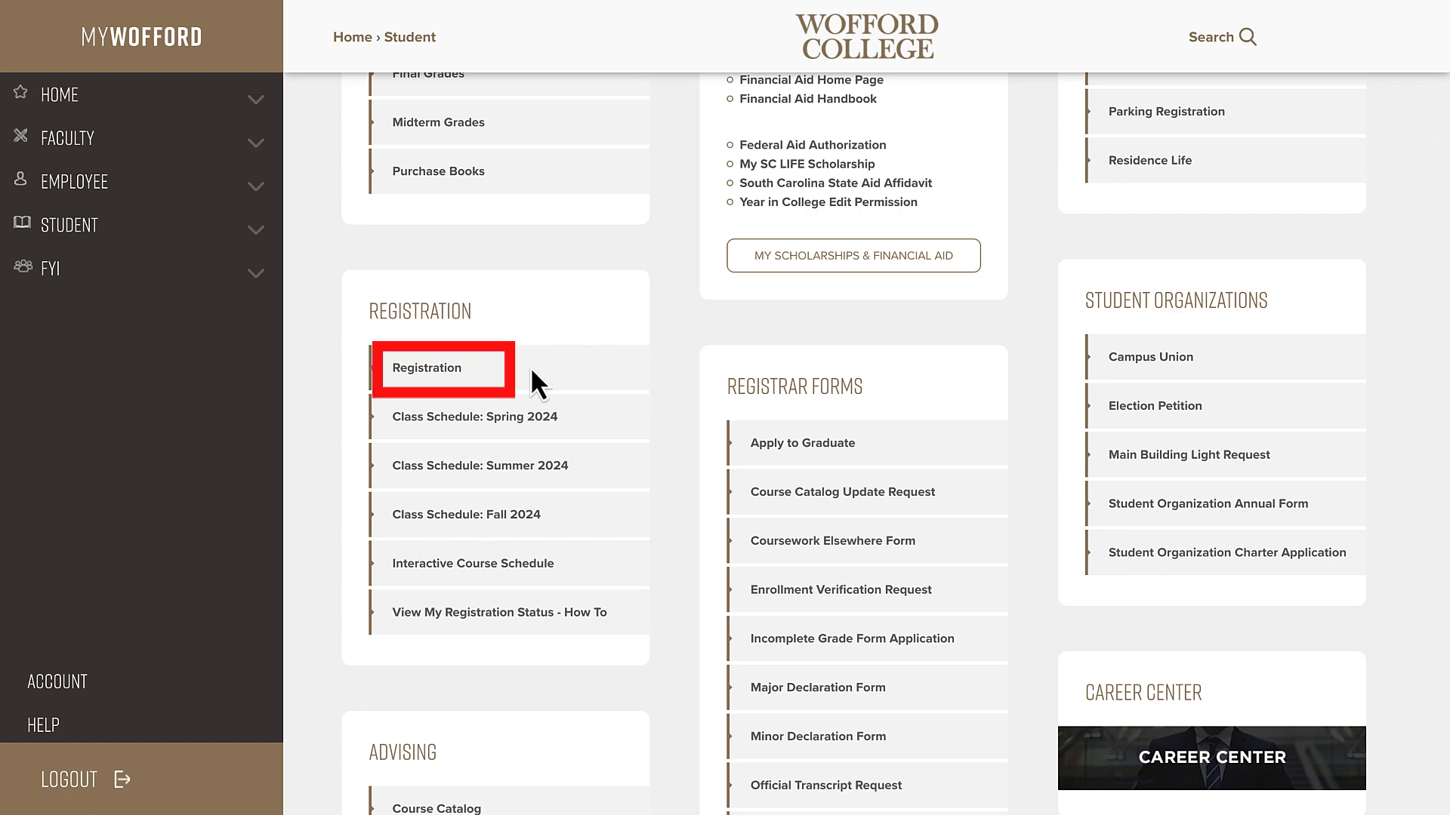
{"action": "left_click", "coordinate": [426, 366]}
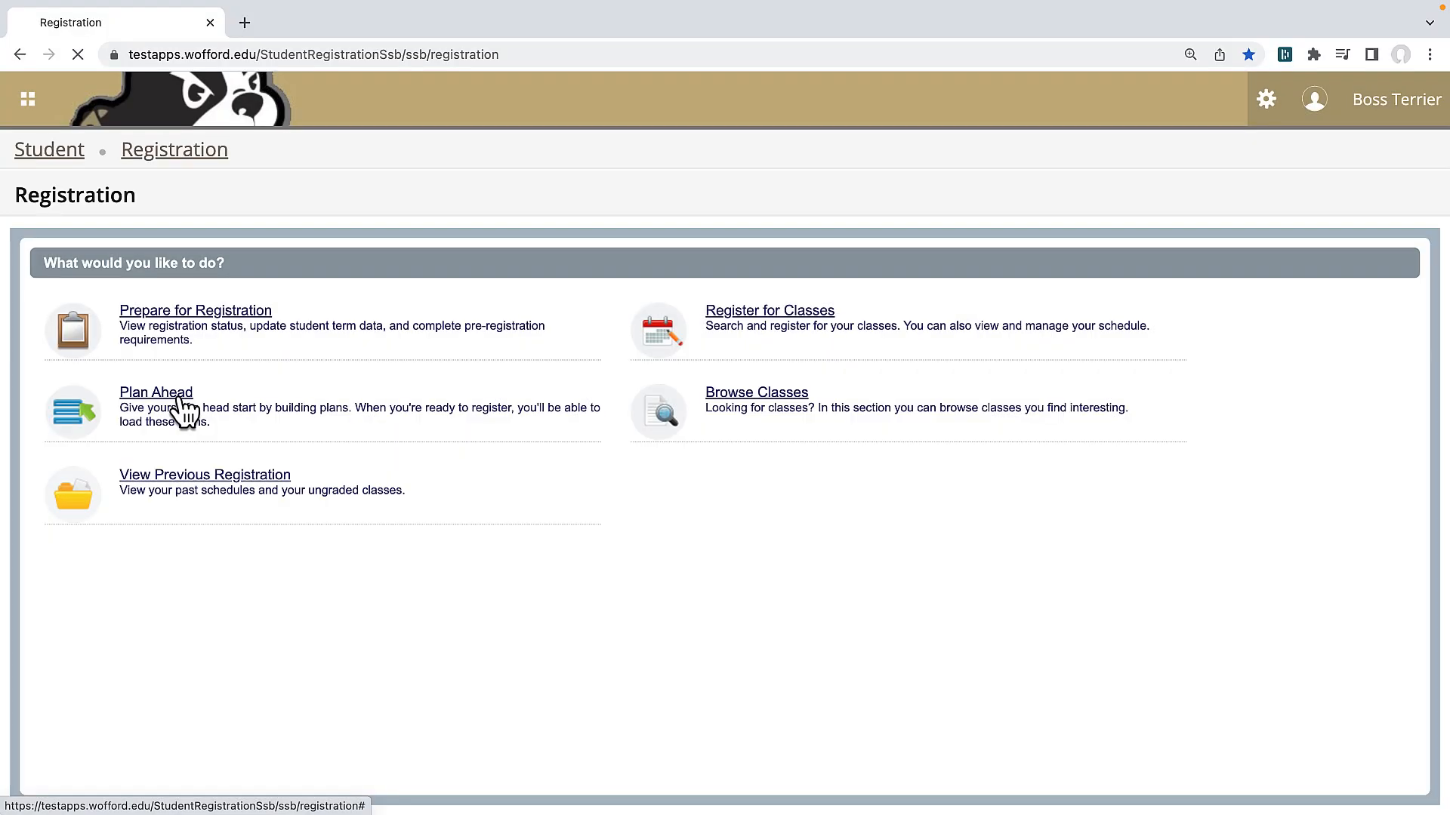
{"action": "left_click", "coordinate": [155, 393]}
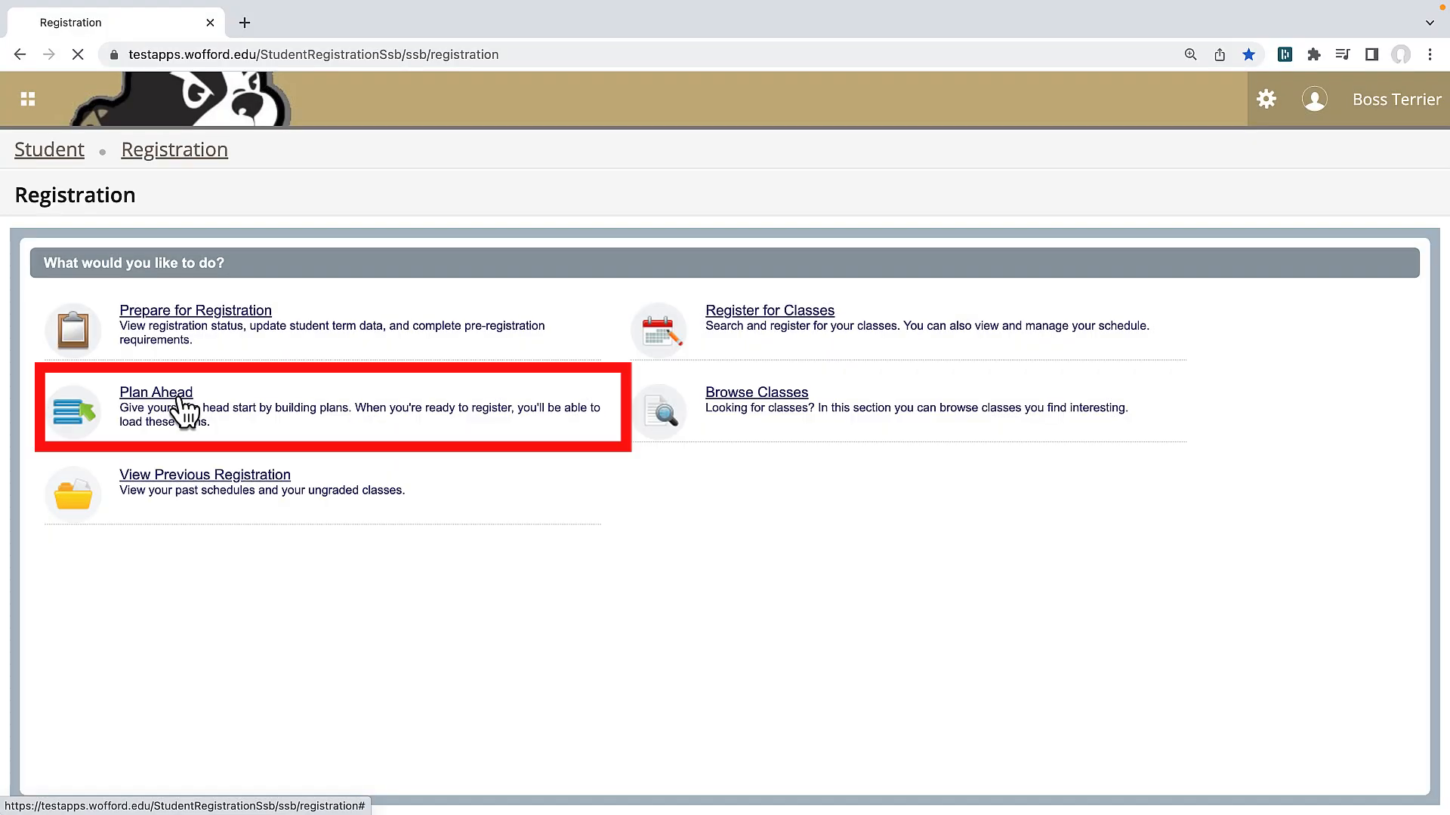
{"action": "left_click", "coordinate": [155, 392]}
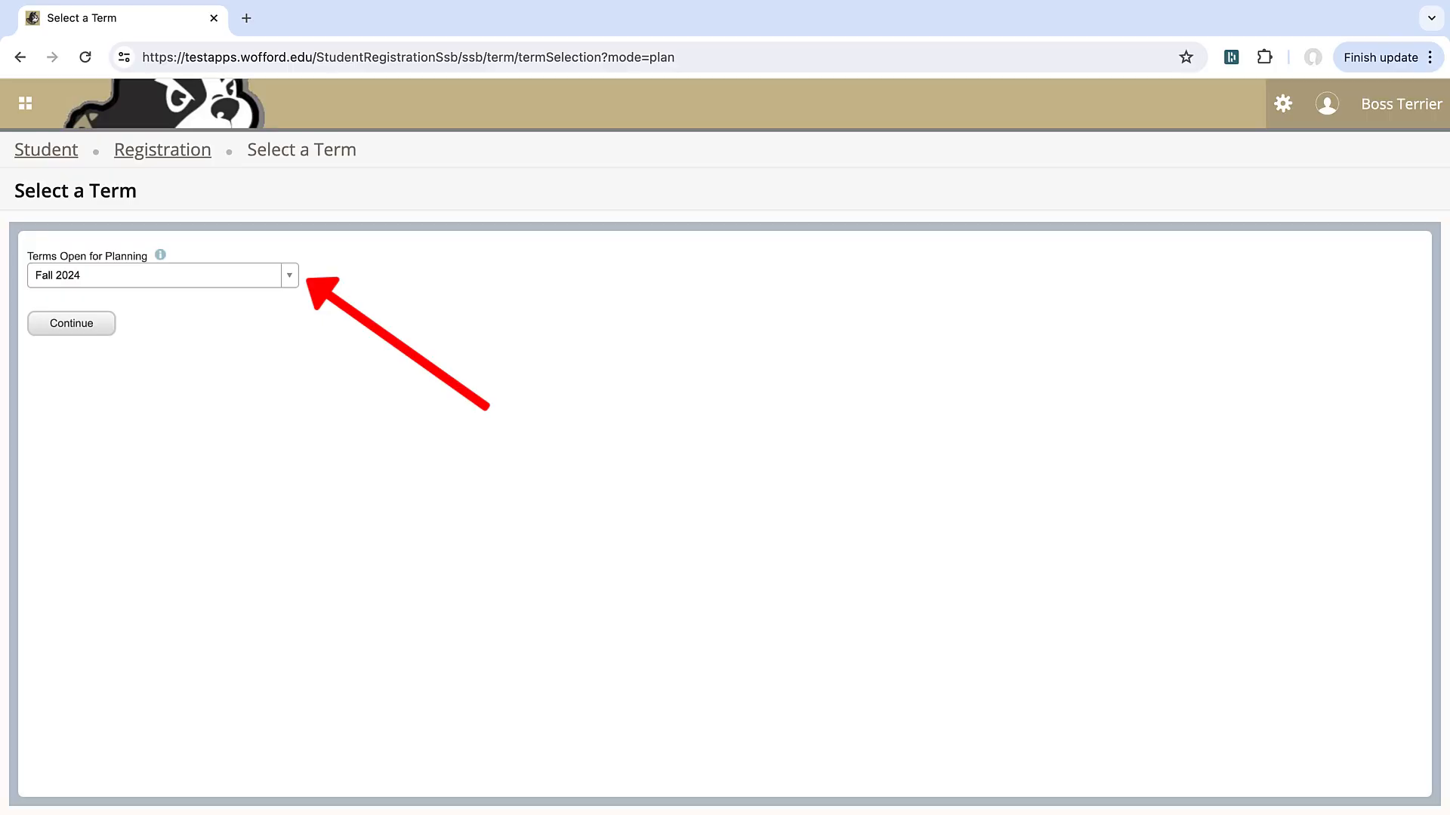
{"action": "left_click", "coordinate": [71, 323]}
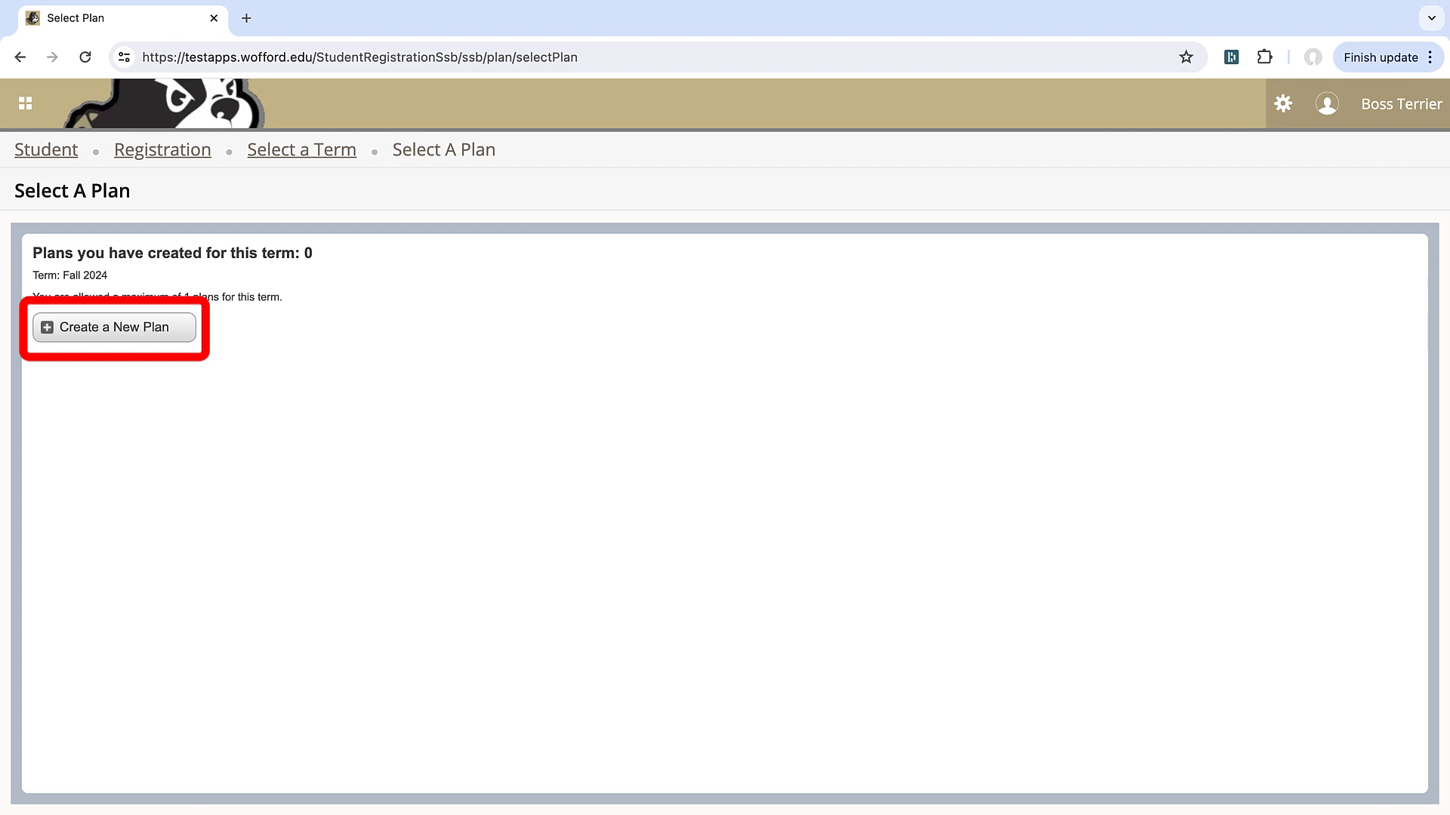
{"action": "left_click", "coordinate": [113, 326]}
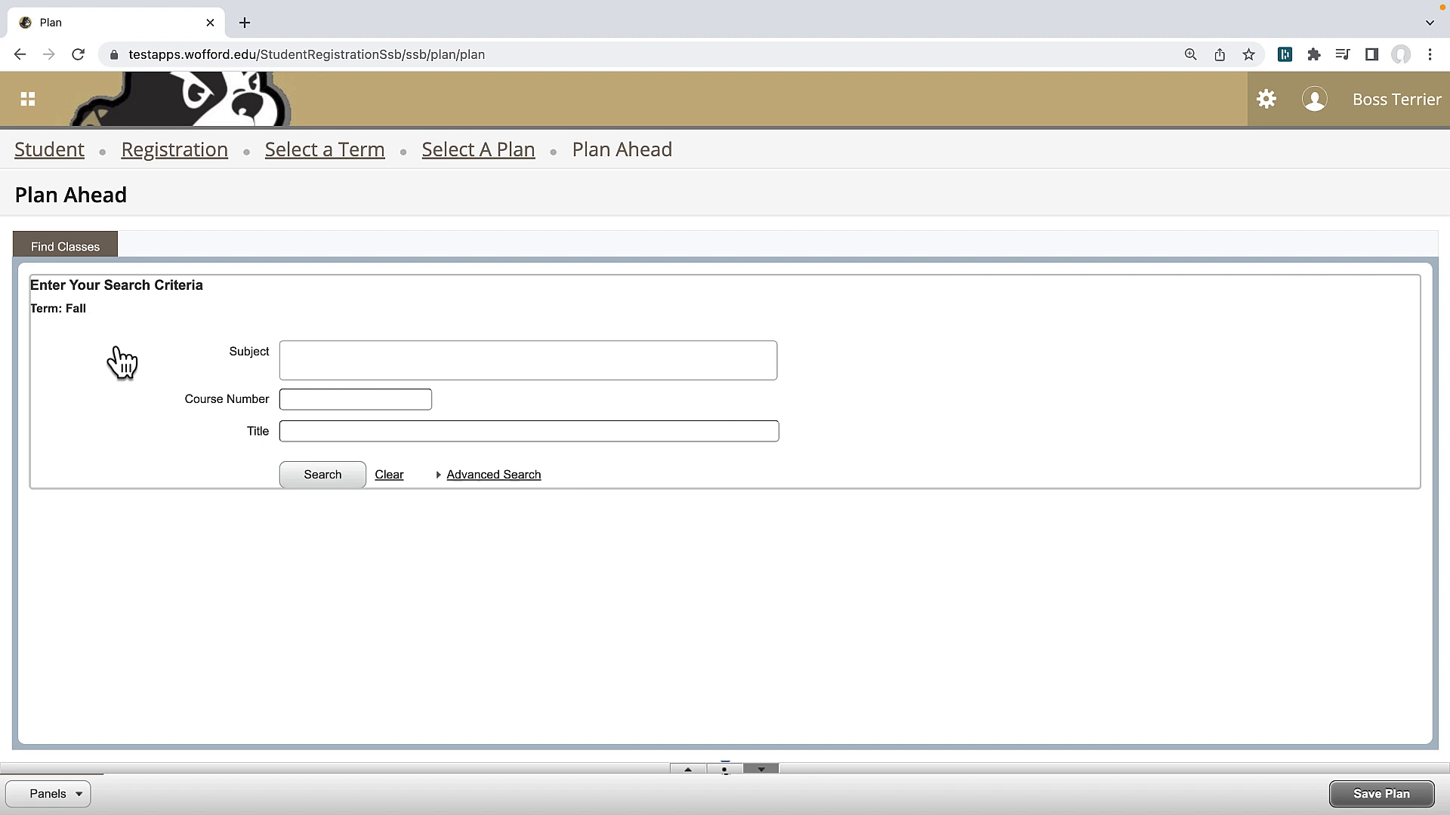
- Search Liberal Arts Studies 101 and view the Fall sections of Liberal Arts Seminar
{"action": "left_click", "coordinate": [527, 359]}
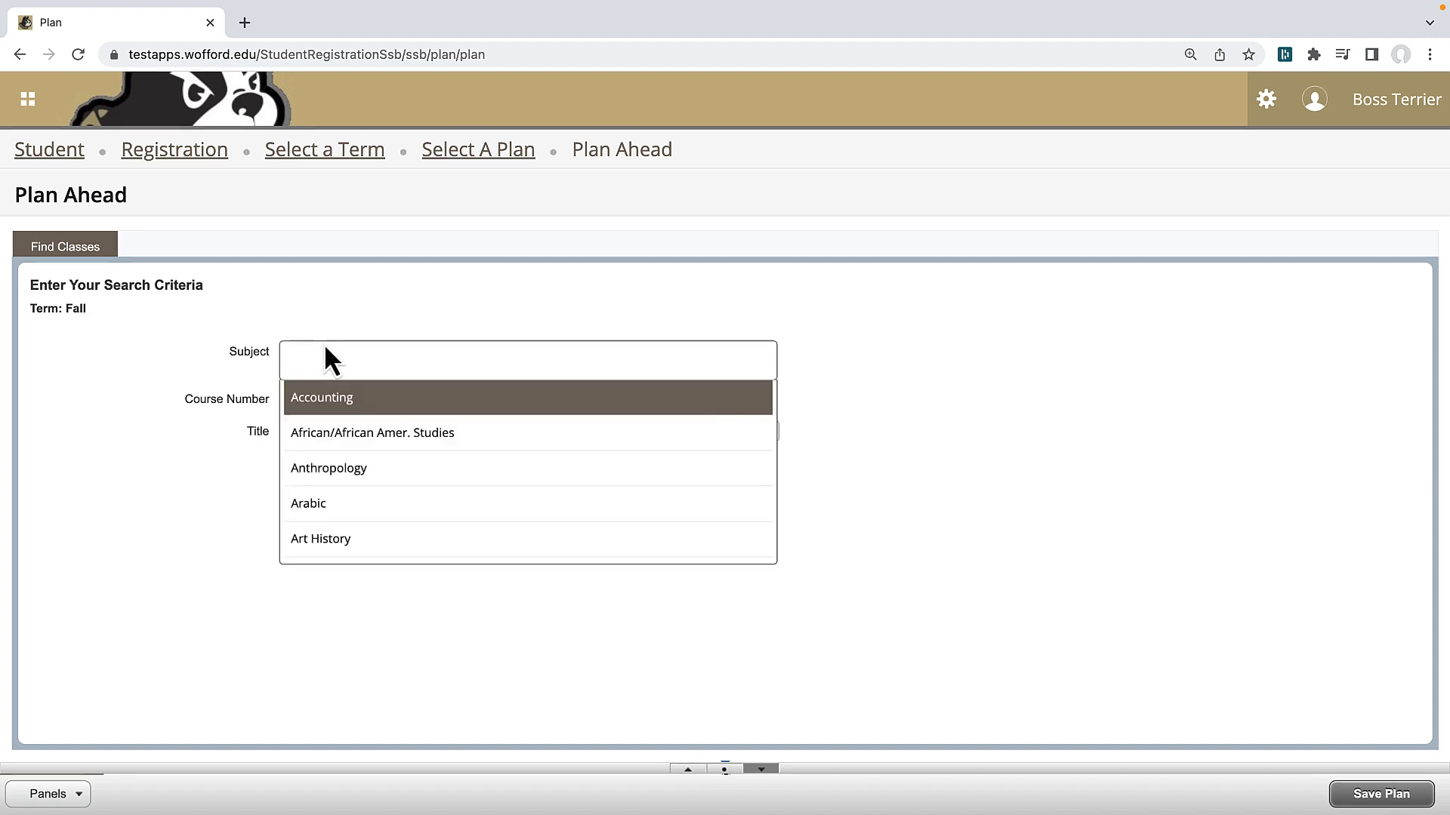
{"action": "type", "text": "LIBA"}
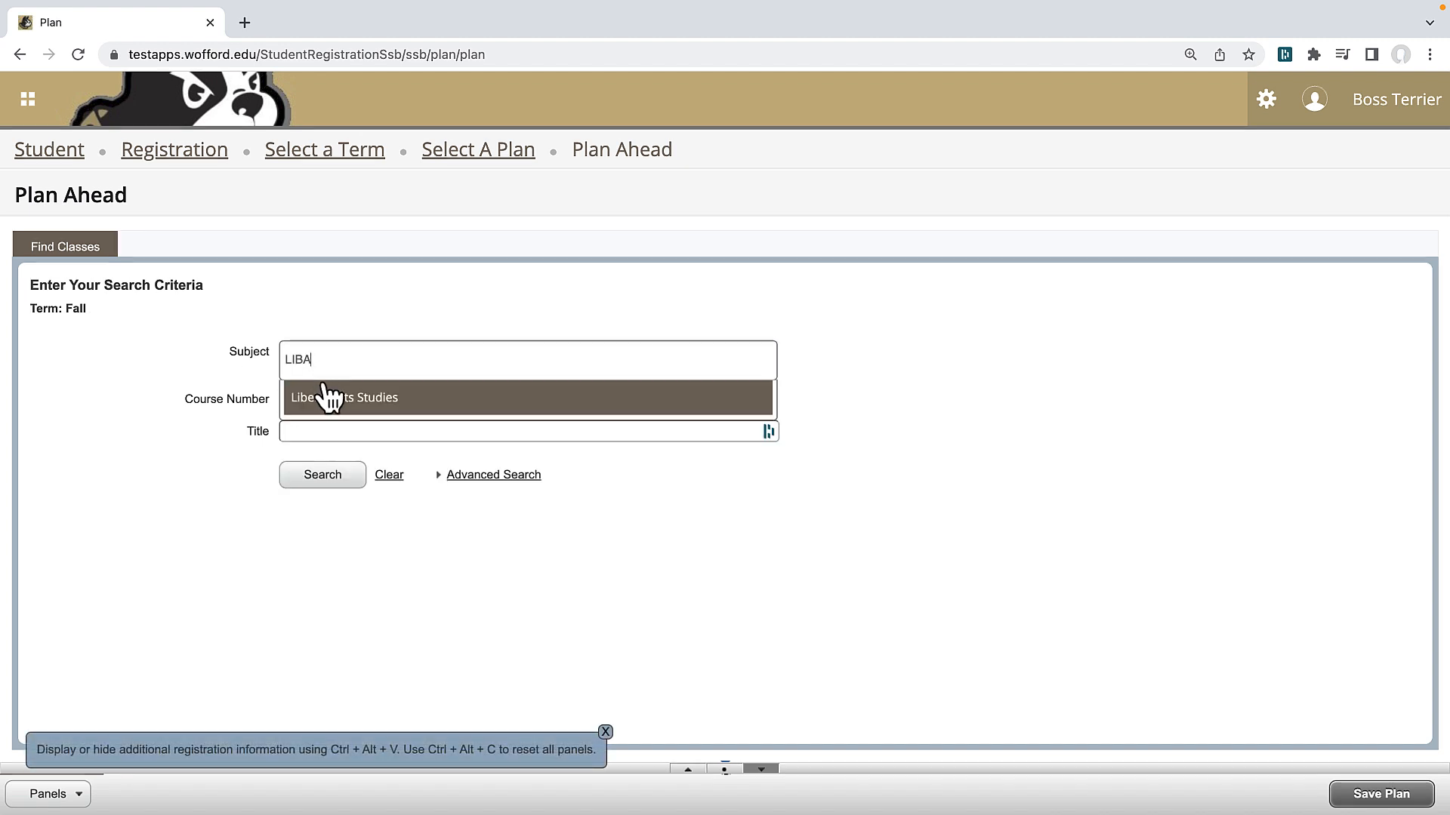
{"action": "left_click", "coordinate": [343, 397]}
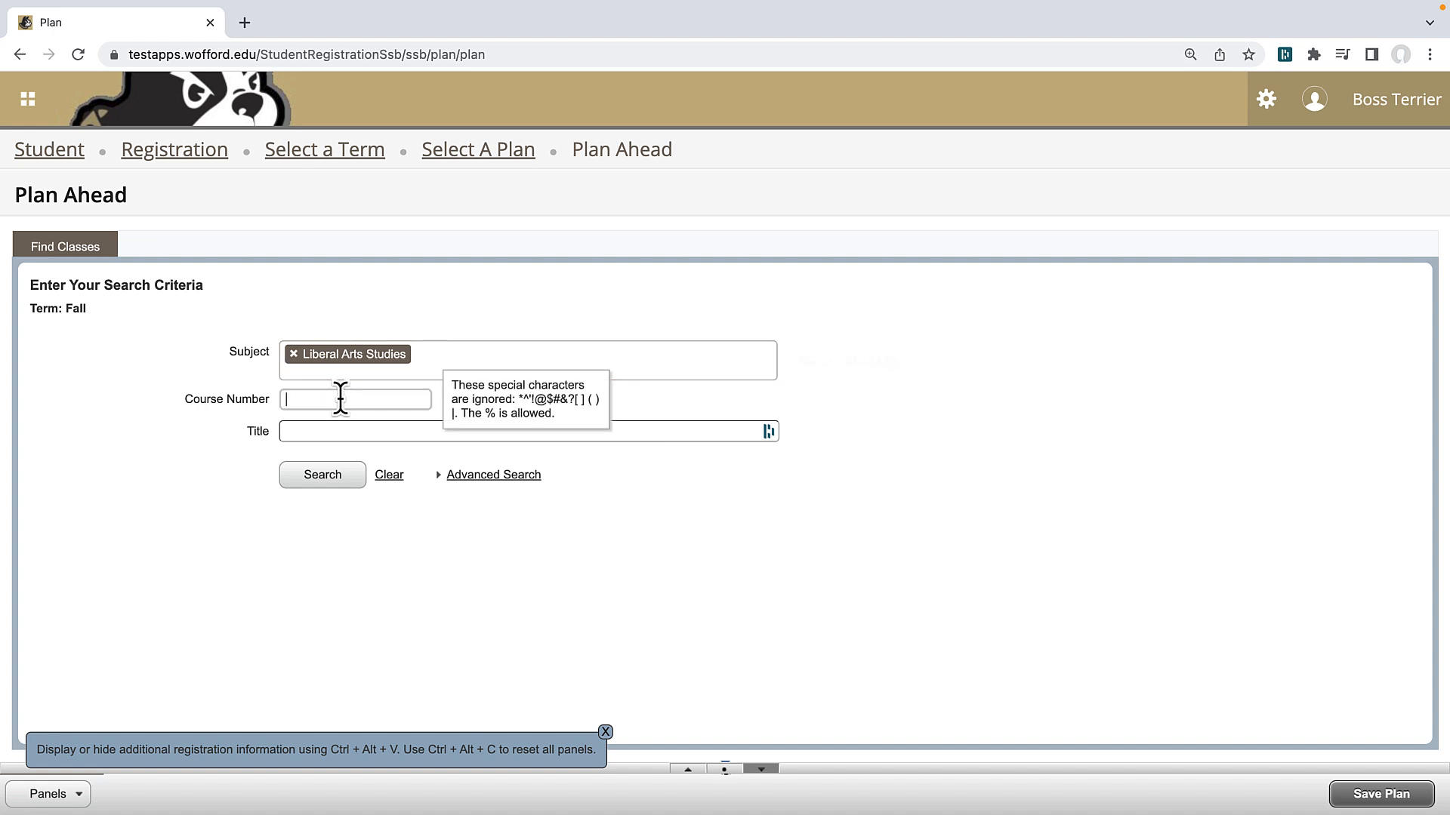
{"action": "left_click", "coordinate": [322, 474]}
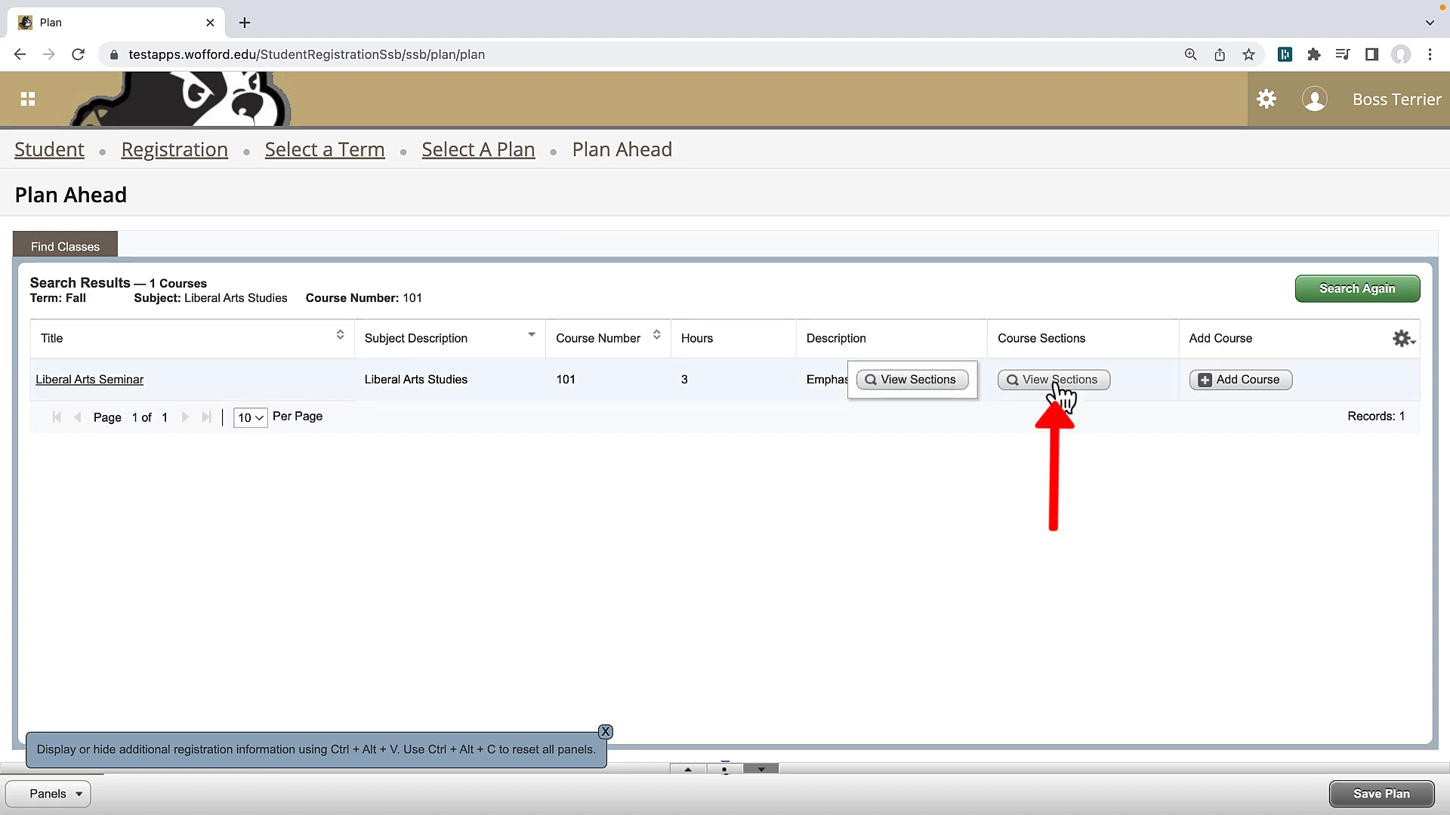
{"action": "left_click", "coordinate": [1053, 380]}
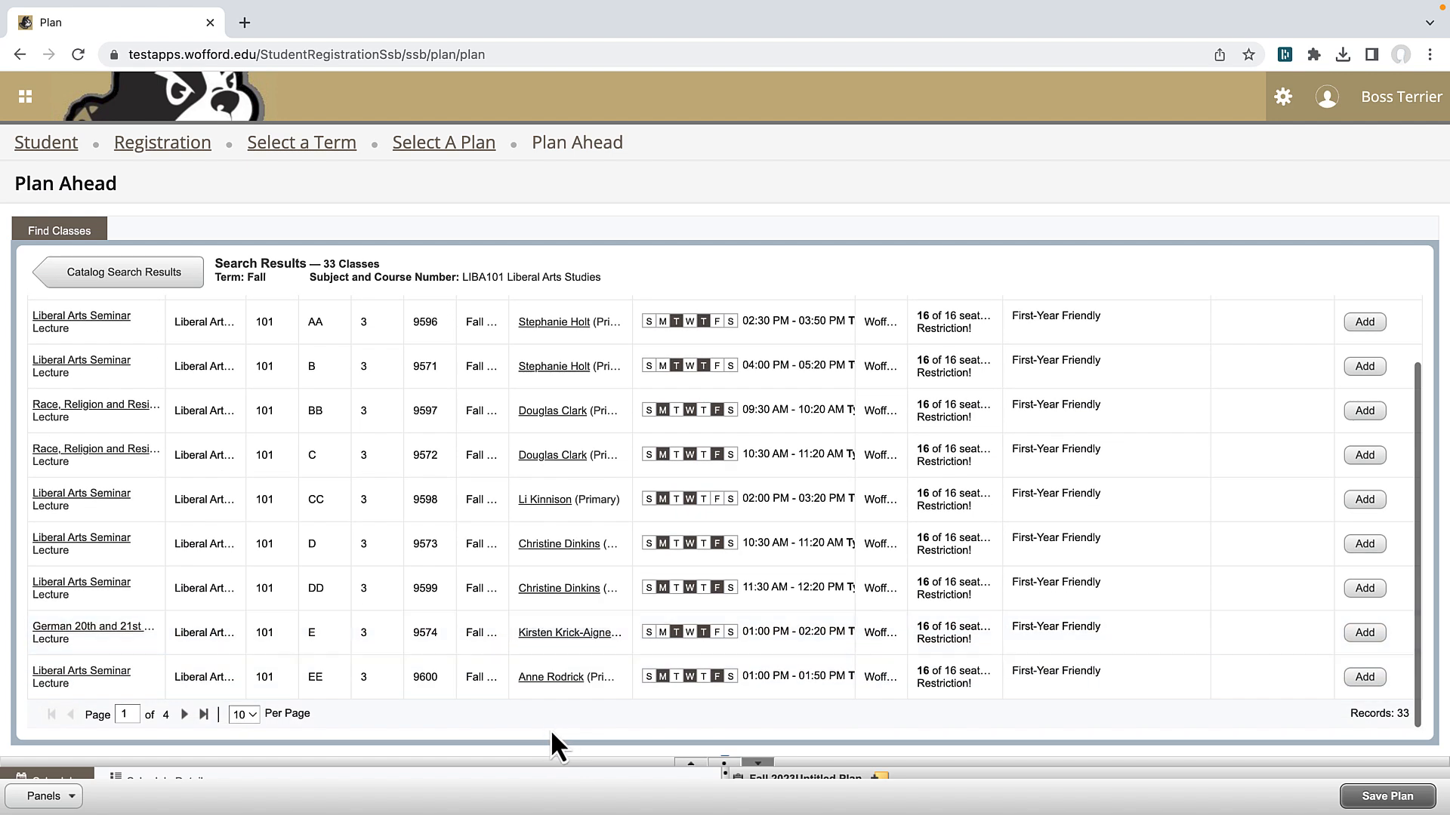
{"action": "mouse_move", "coordinate": [185, 714]}
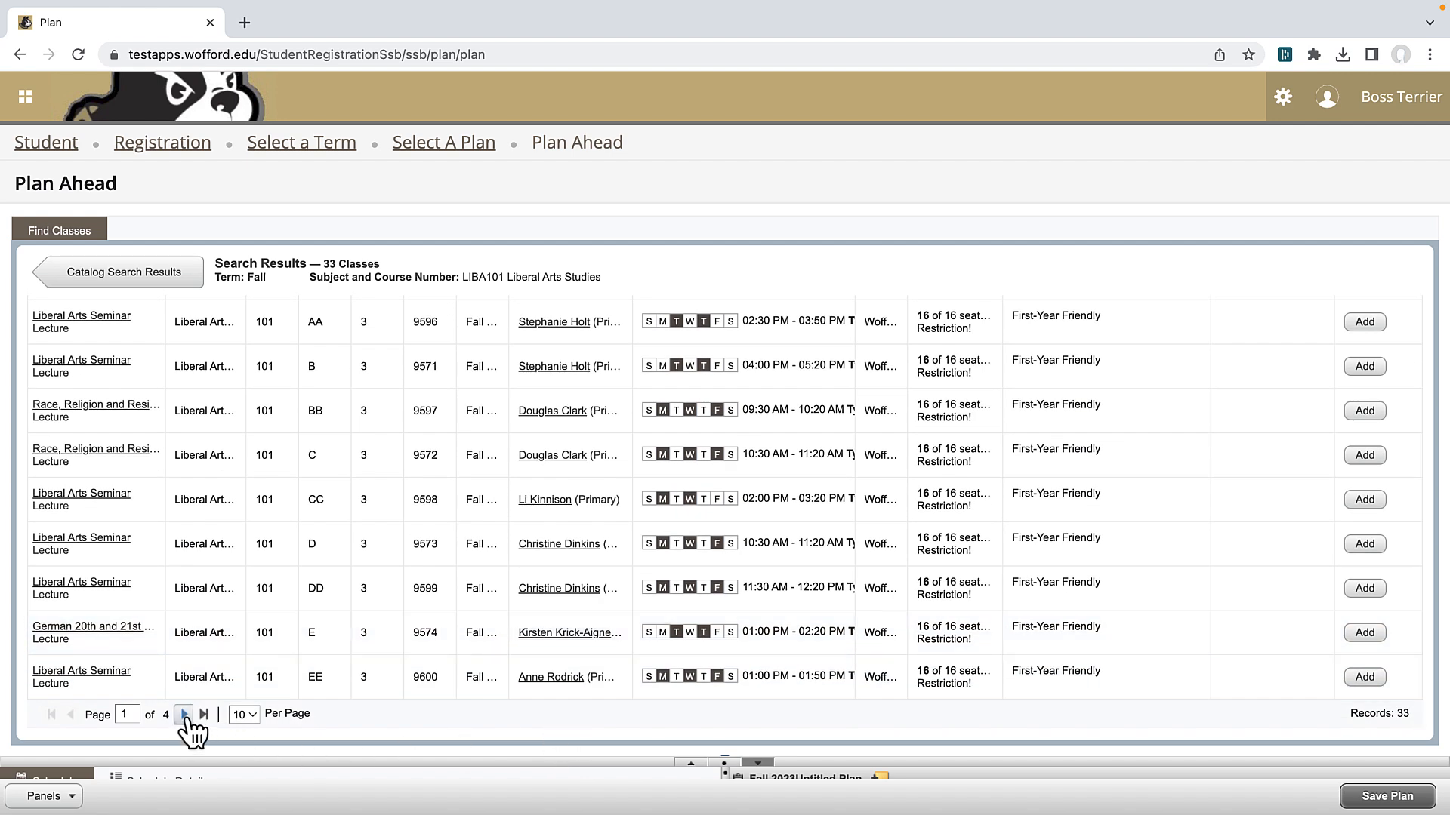
- On the next page, review section Q's class details and First-Year cohort restriction, then close
{"action": "left_click", "coordinate": [183, 714]}
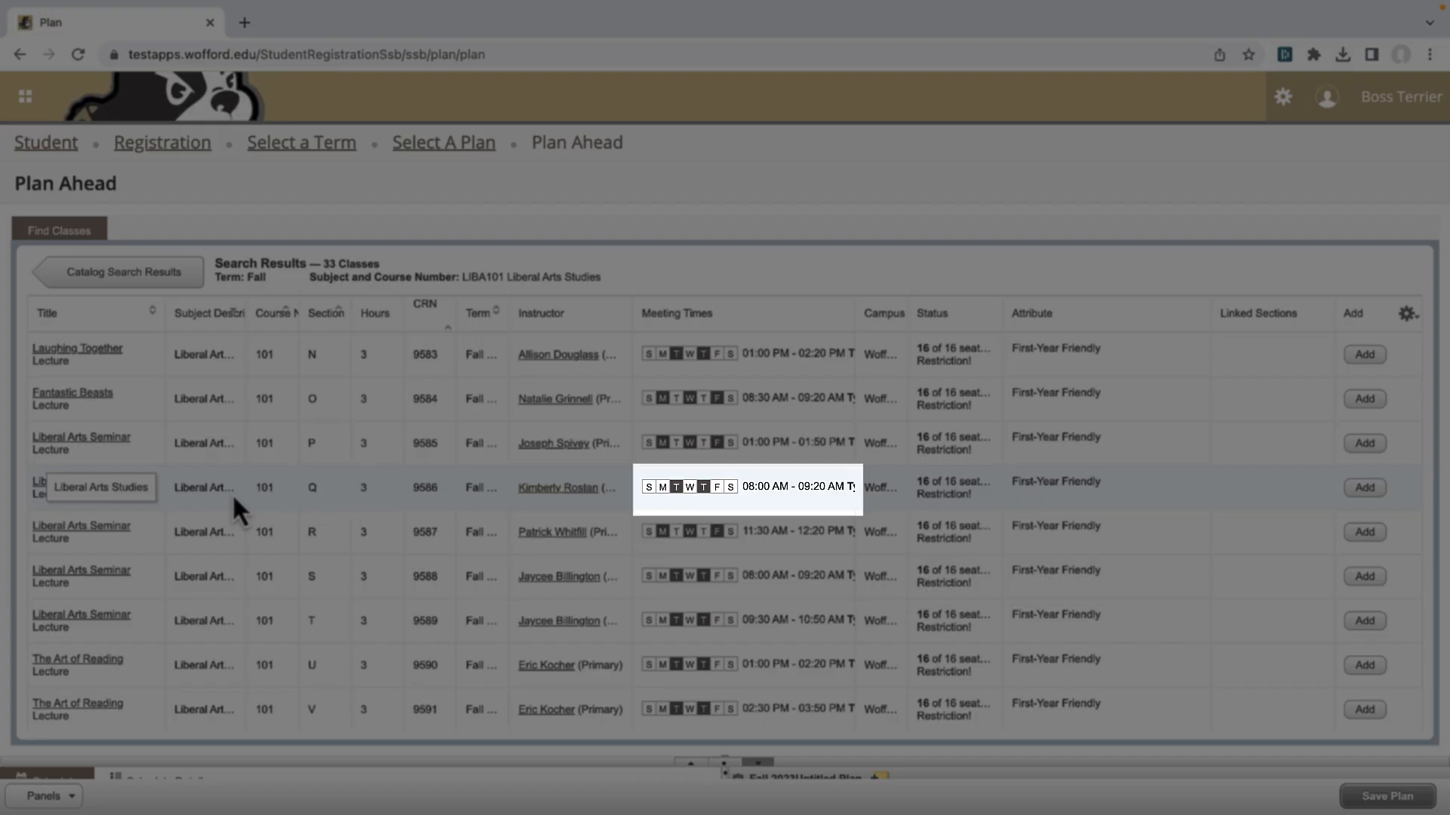
{"action": "mouse_move", "coordinate": [953, 487]}
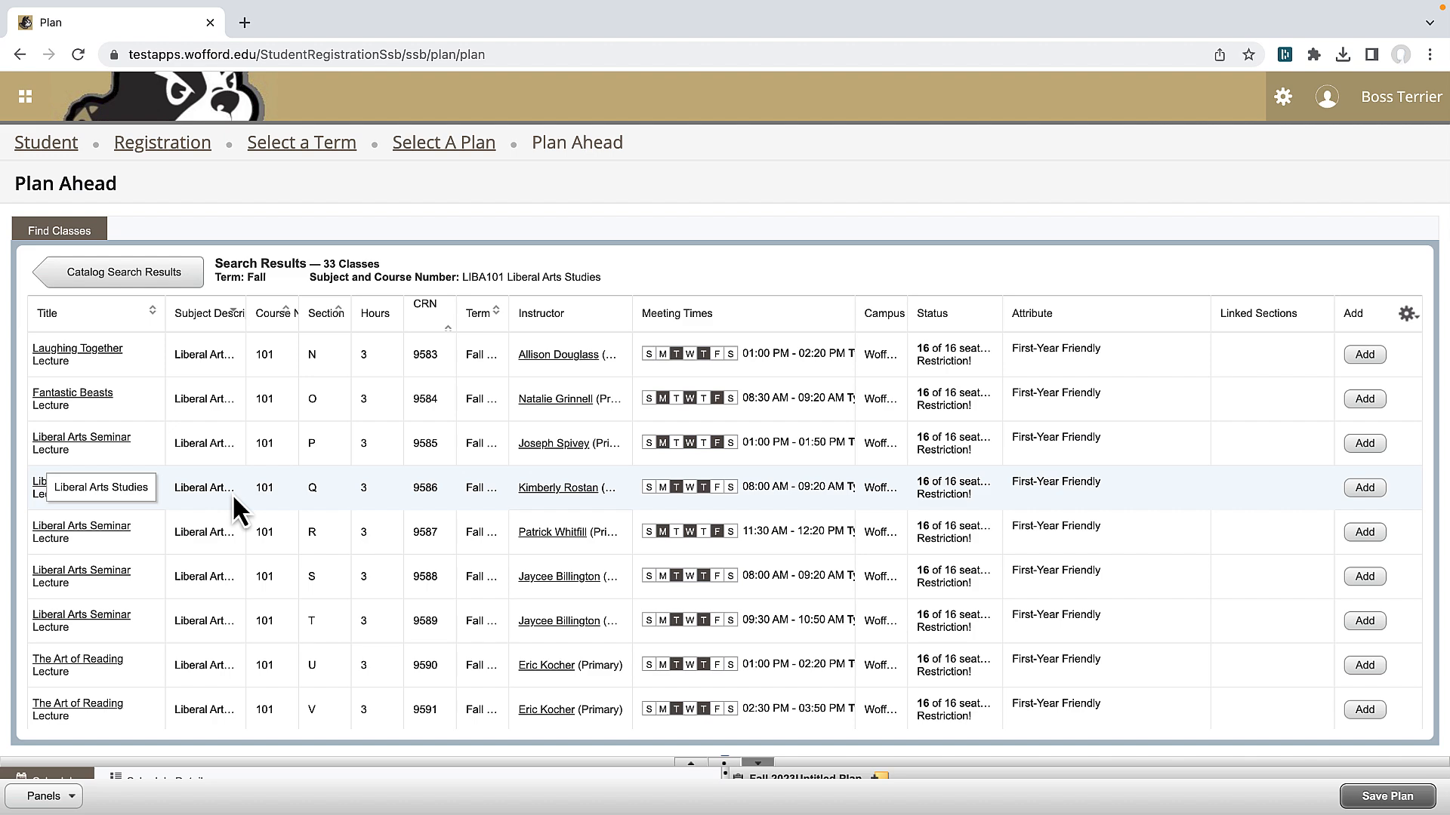
{"action": "left_click", "coordinate": [42, 482]}
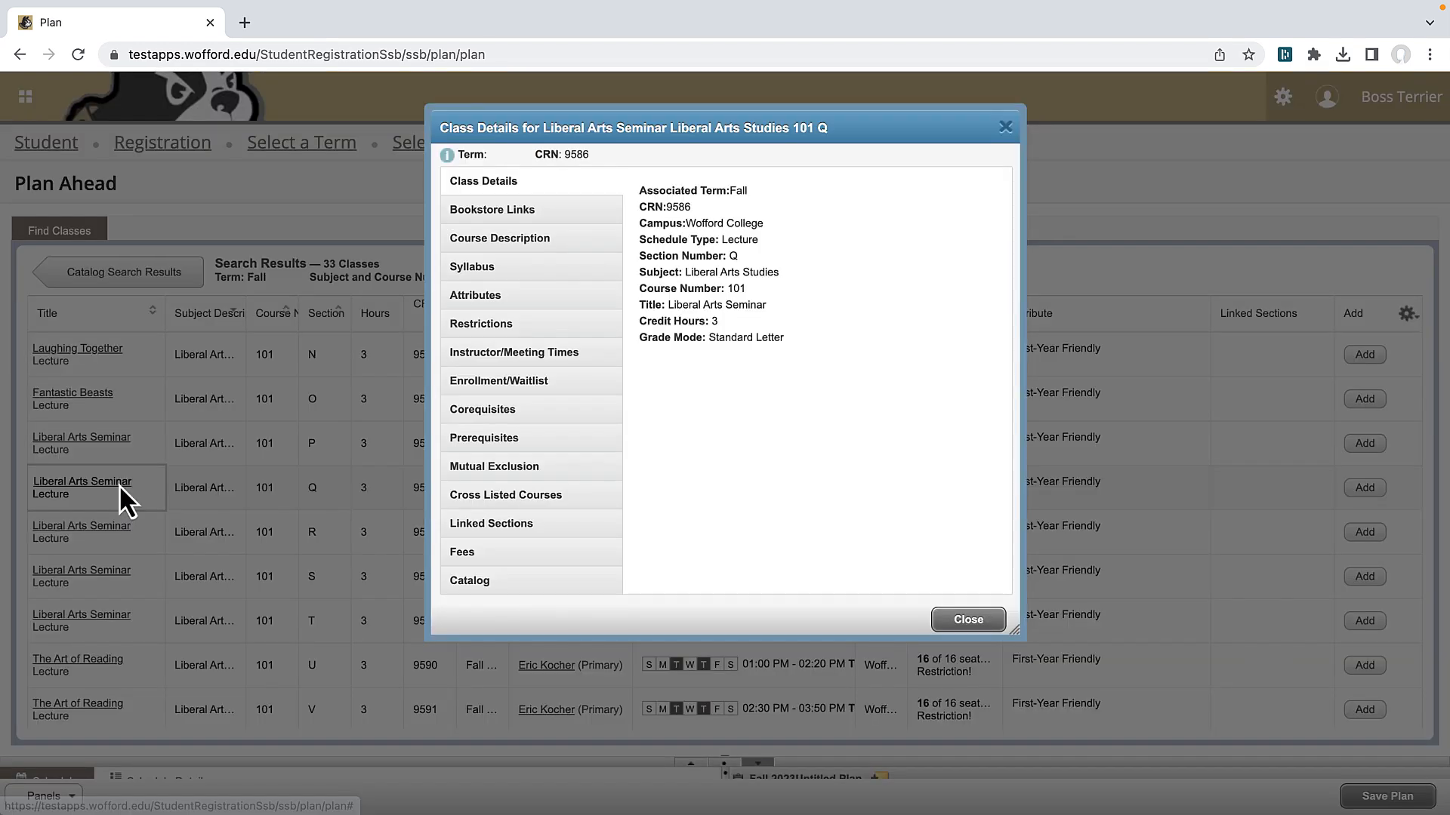
{"action": "mouse_move", "coordinate": [500, 323]}
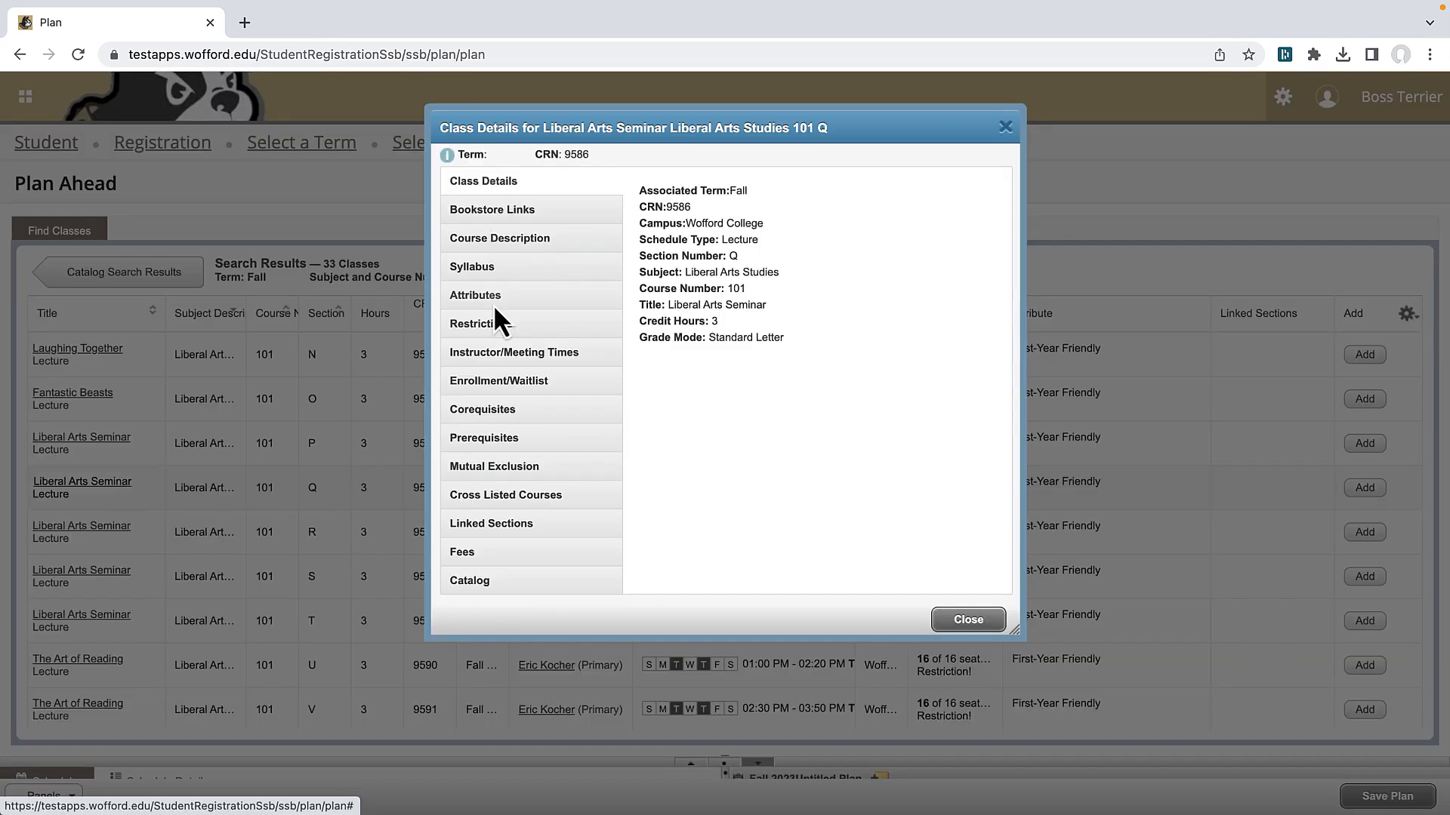
{"action": "left_click", "coordinate": [480, 323]}
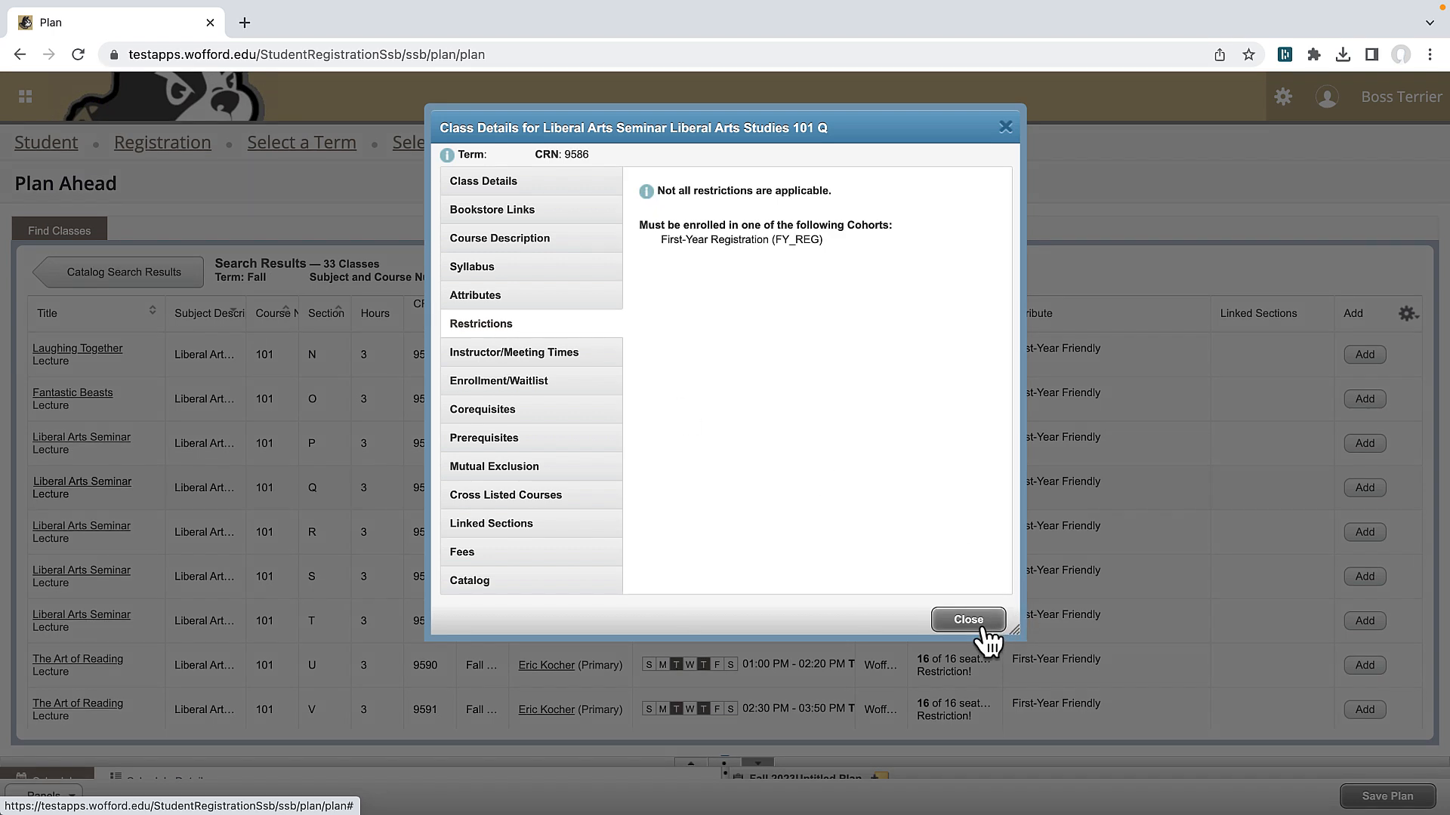
{"action": "left_click", "coordinate": [967, 619]}
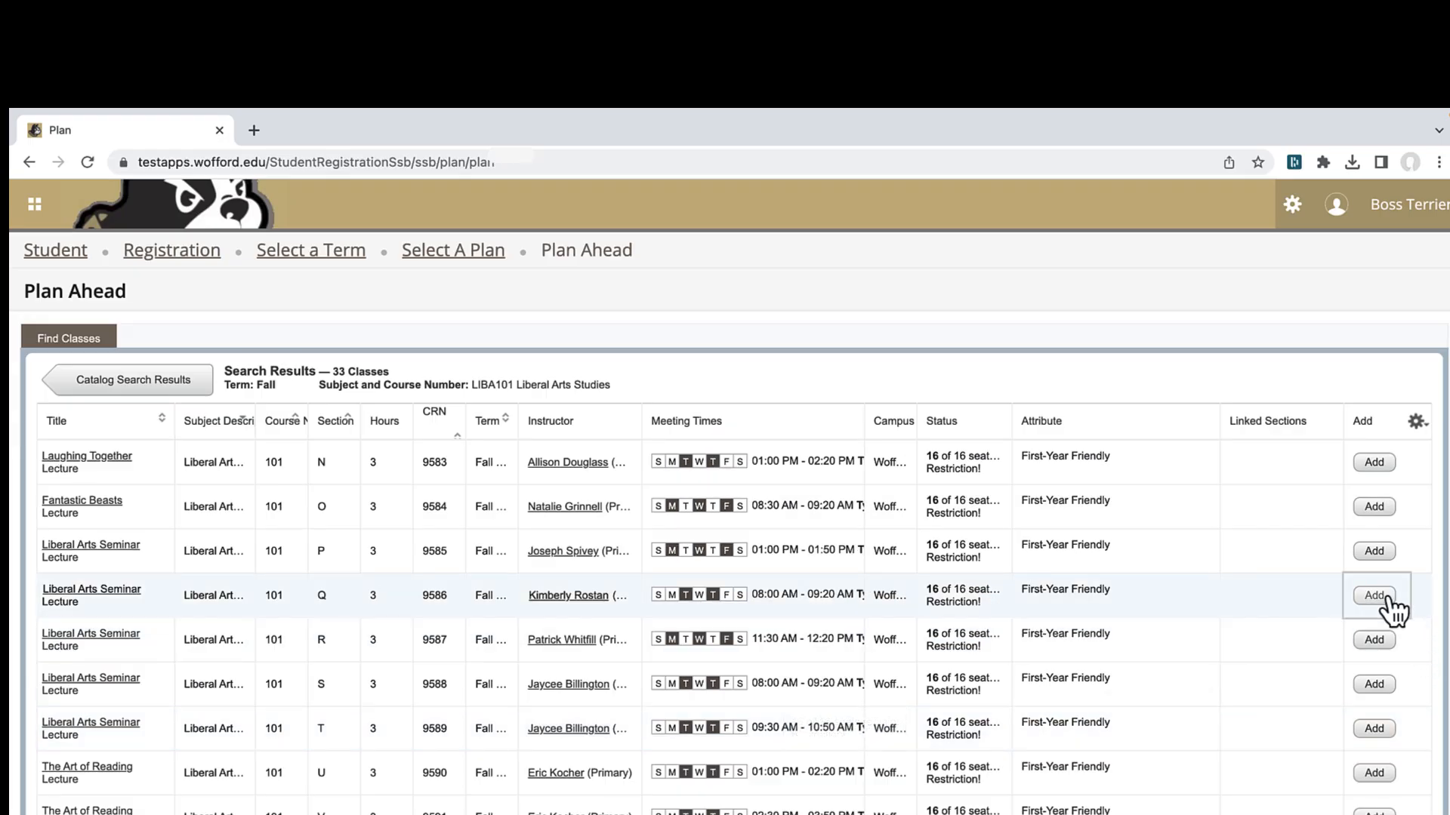
- Add Liberal Arts Seminar section Q (CRN 9586) to the plan and save it
{"action": "left_click", "coordinate": [1373, 595]}
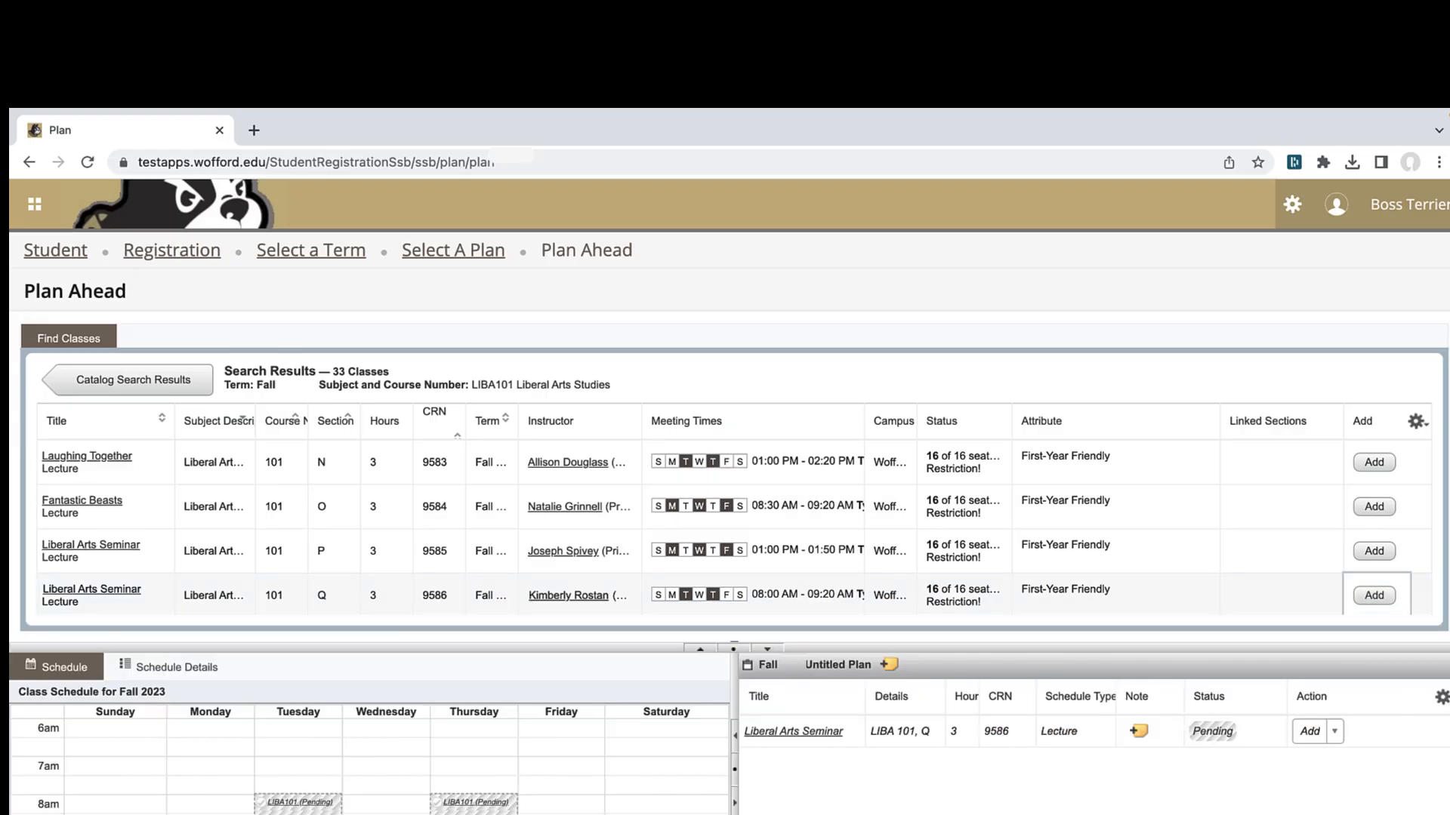
{"action": "left_click", "coordinate": [881, 665]}
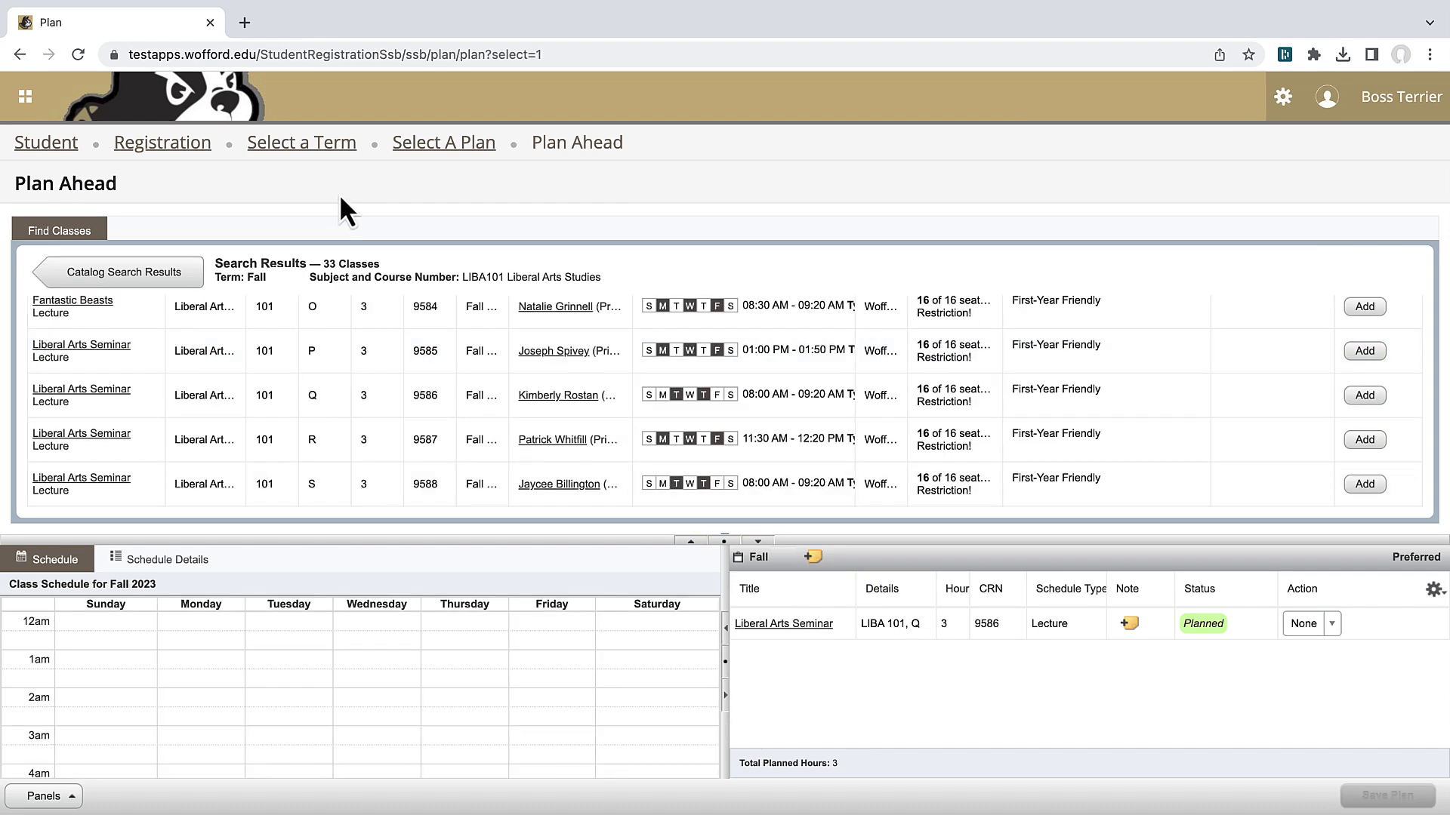
- Search again for Biology 150 and view the Fall sections of Biological Inquiry (with lab)
{"action": "left_click", "coordinate": [118, 272]}
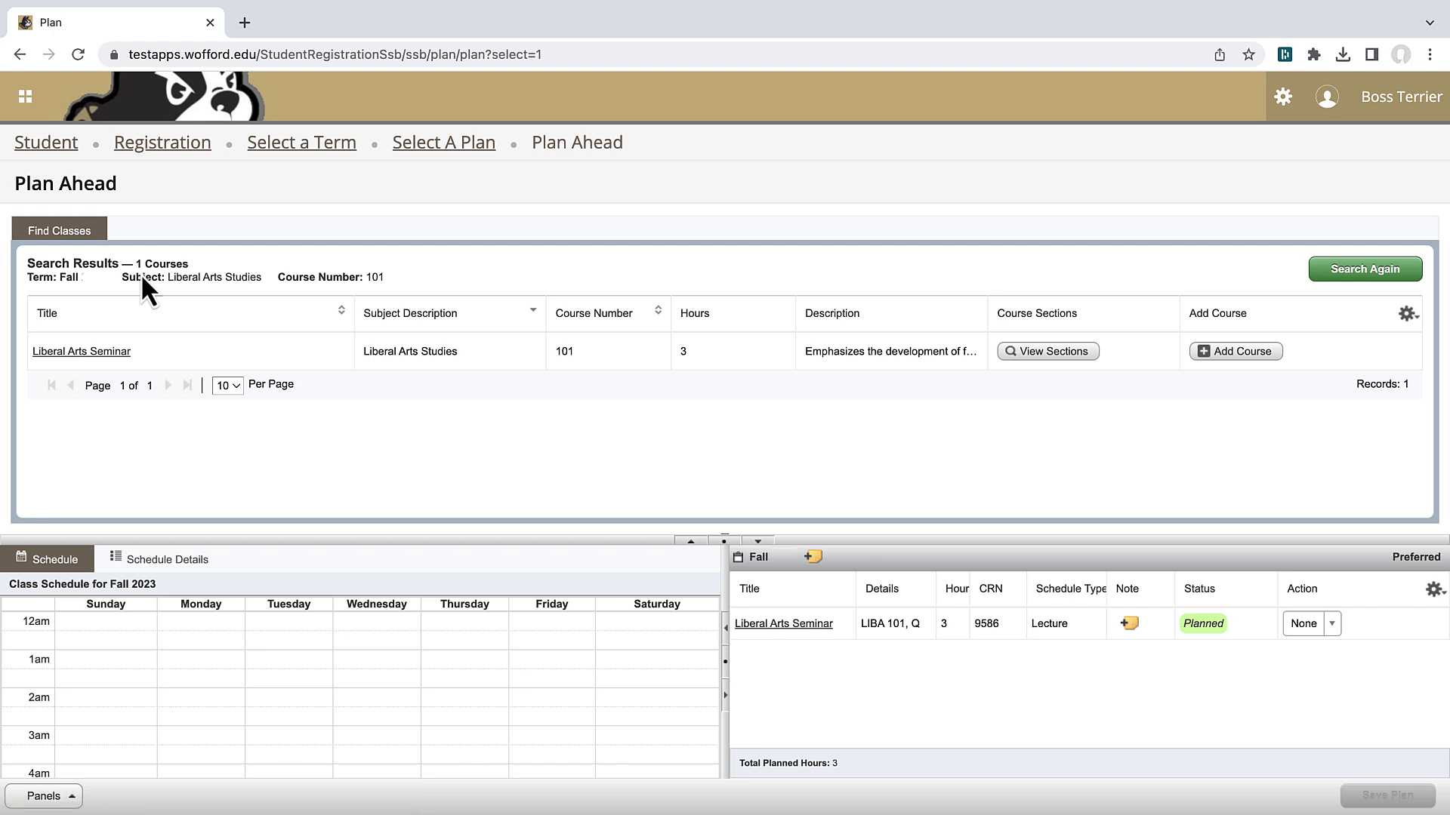
{"action": "left_click", "coordinate": [1364, 269]}
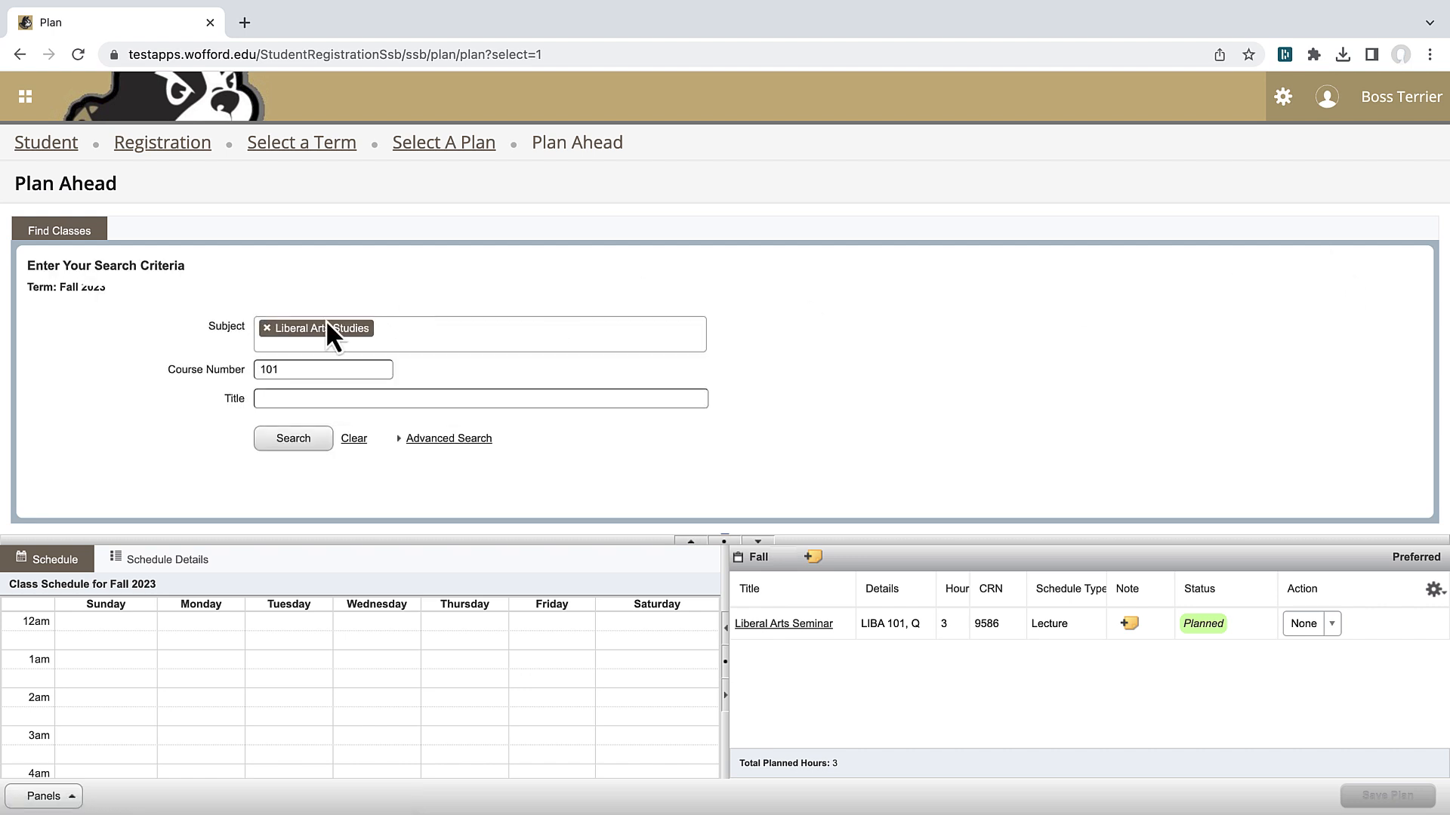
{"action": "type", "text": "Biology"}
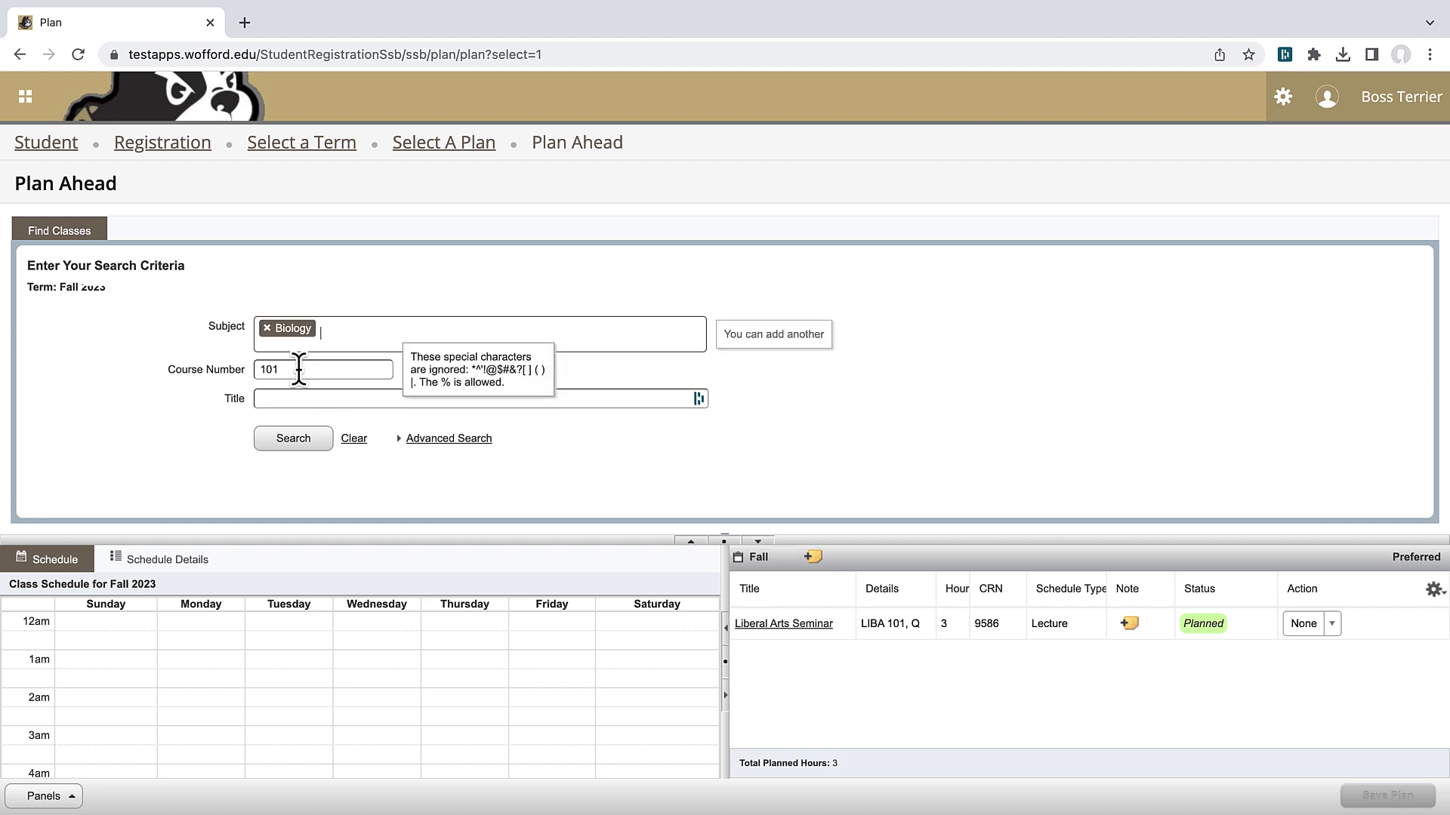
{"action": "type", "text": "150"}
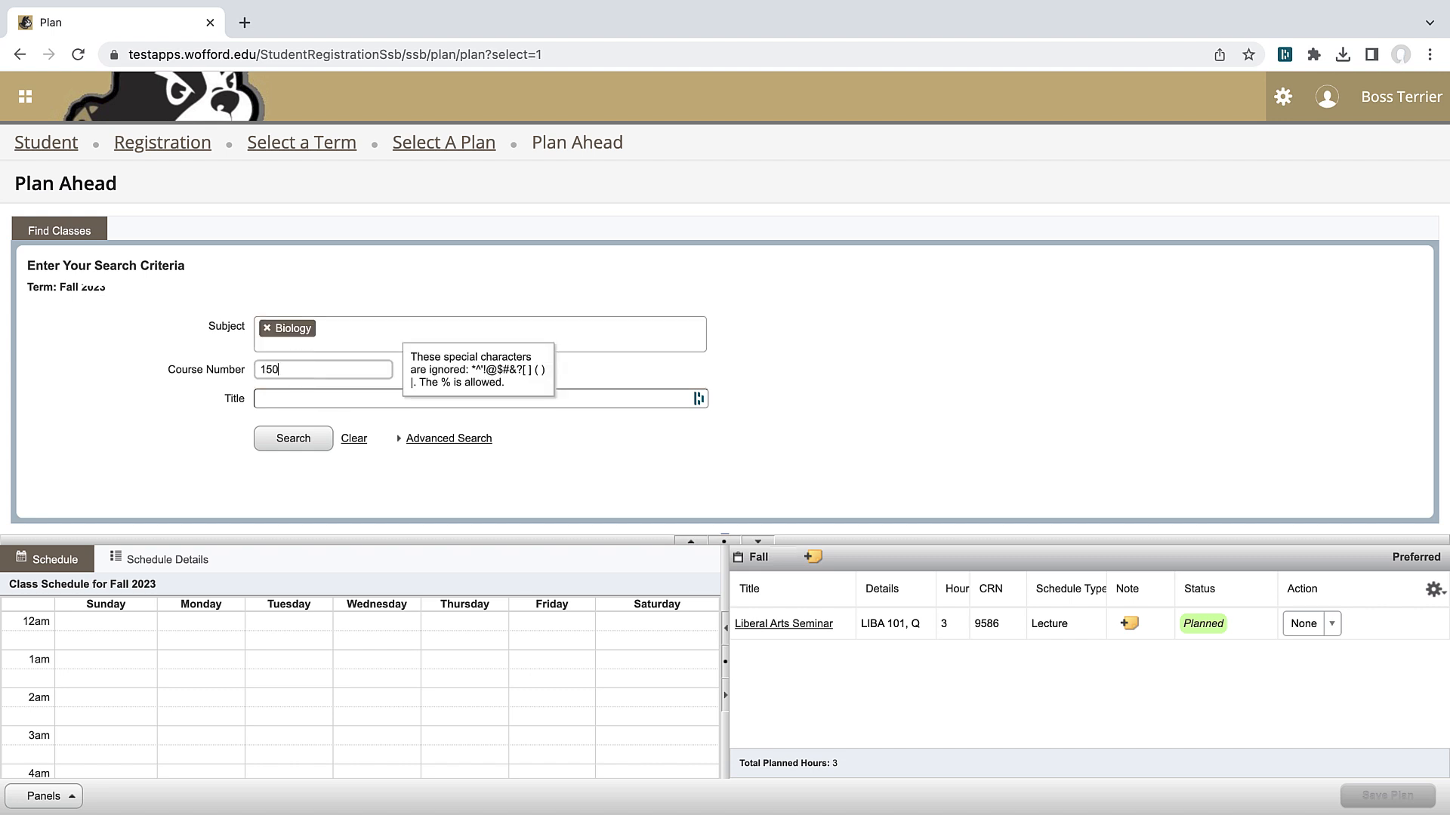
{"action": "left_click", "coordinate": [293, 437]}
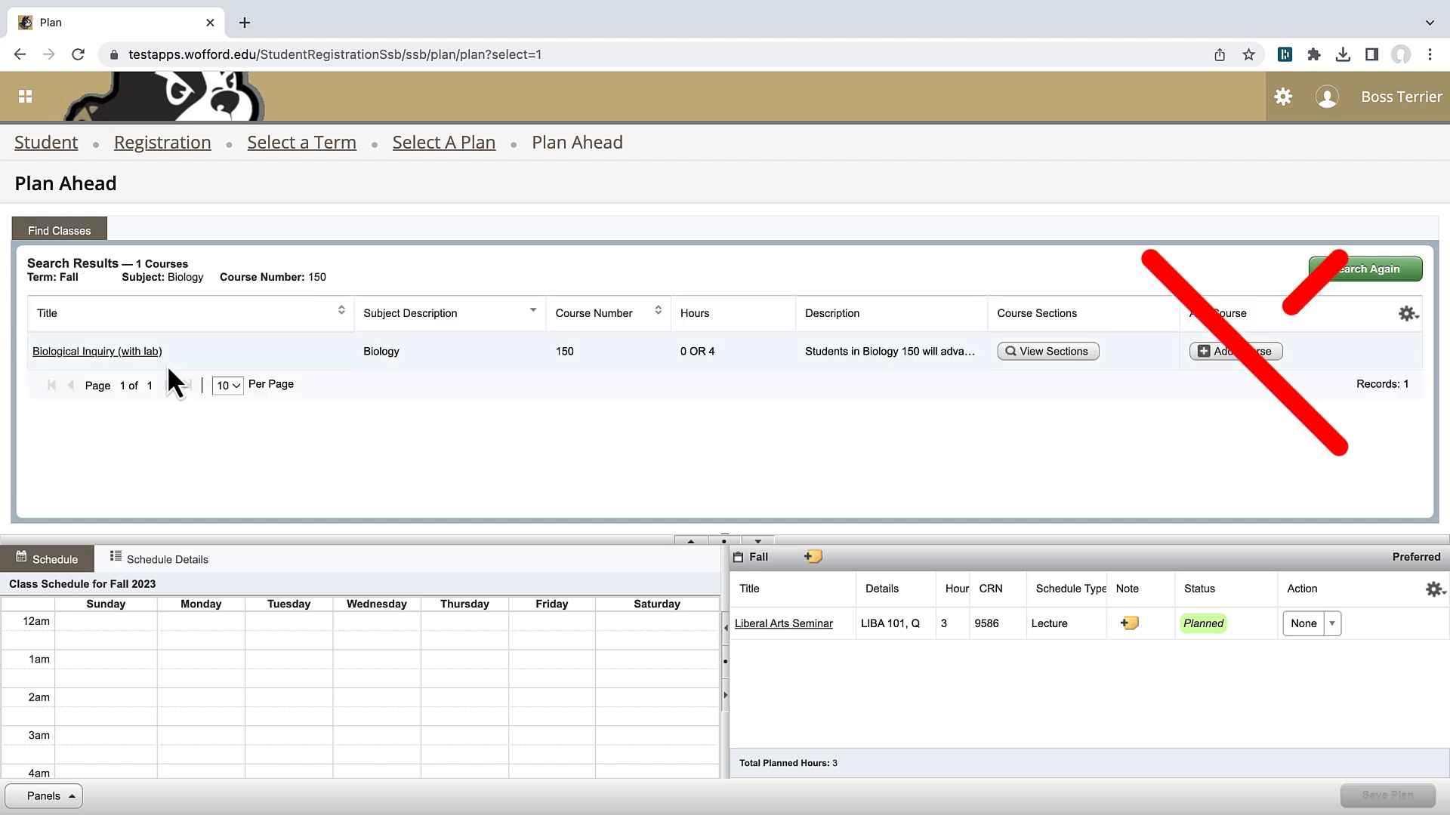
{"action": "mouse_move", "coordinate": [1090, 370]}
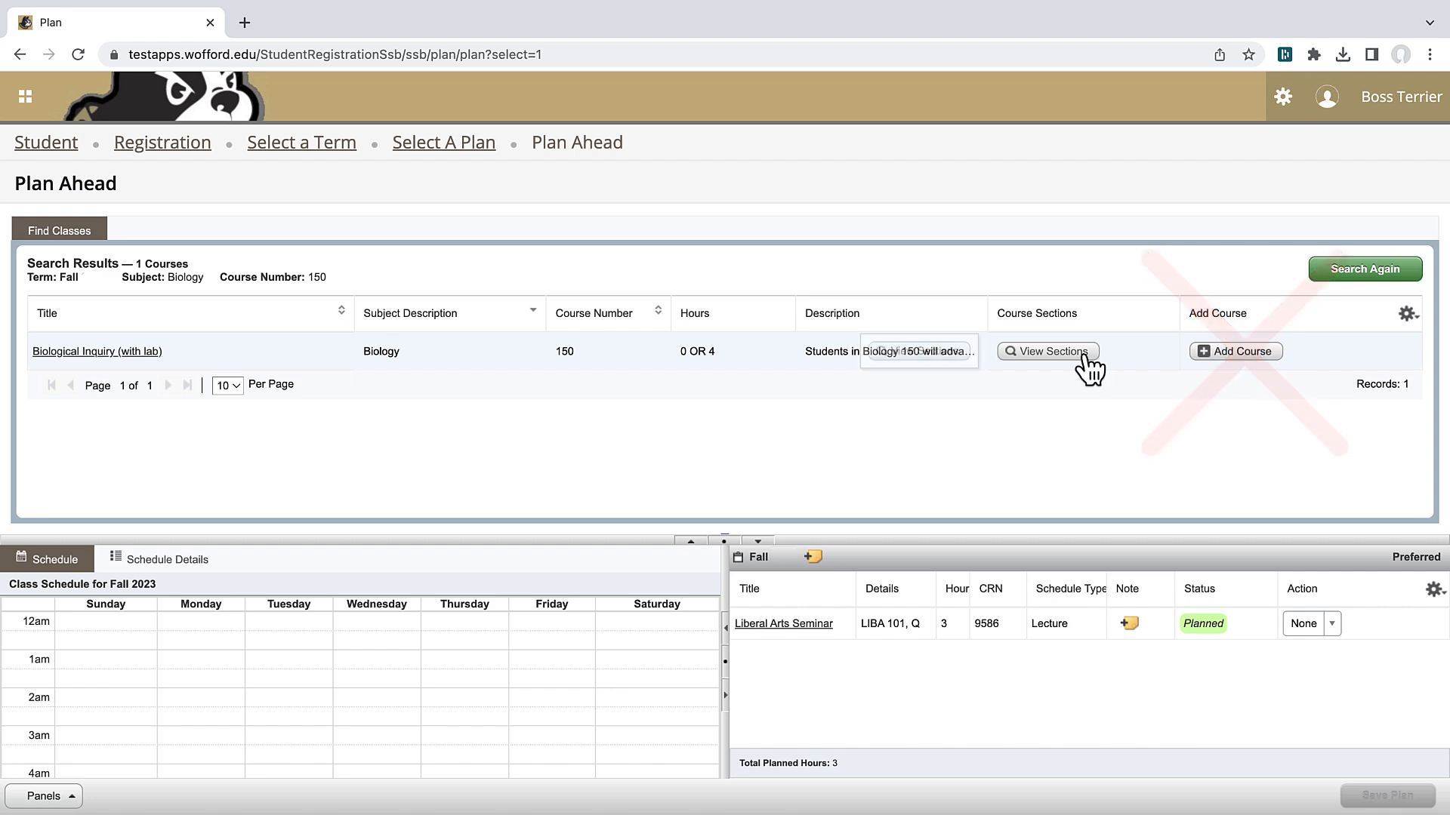
{"action": "left_click", "coordinate": [1045, 350]}
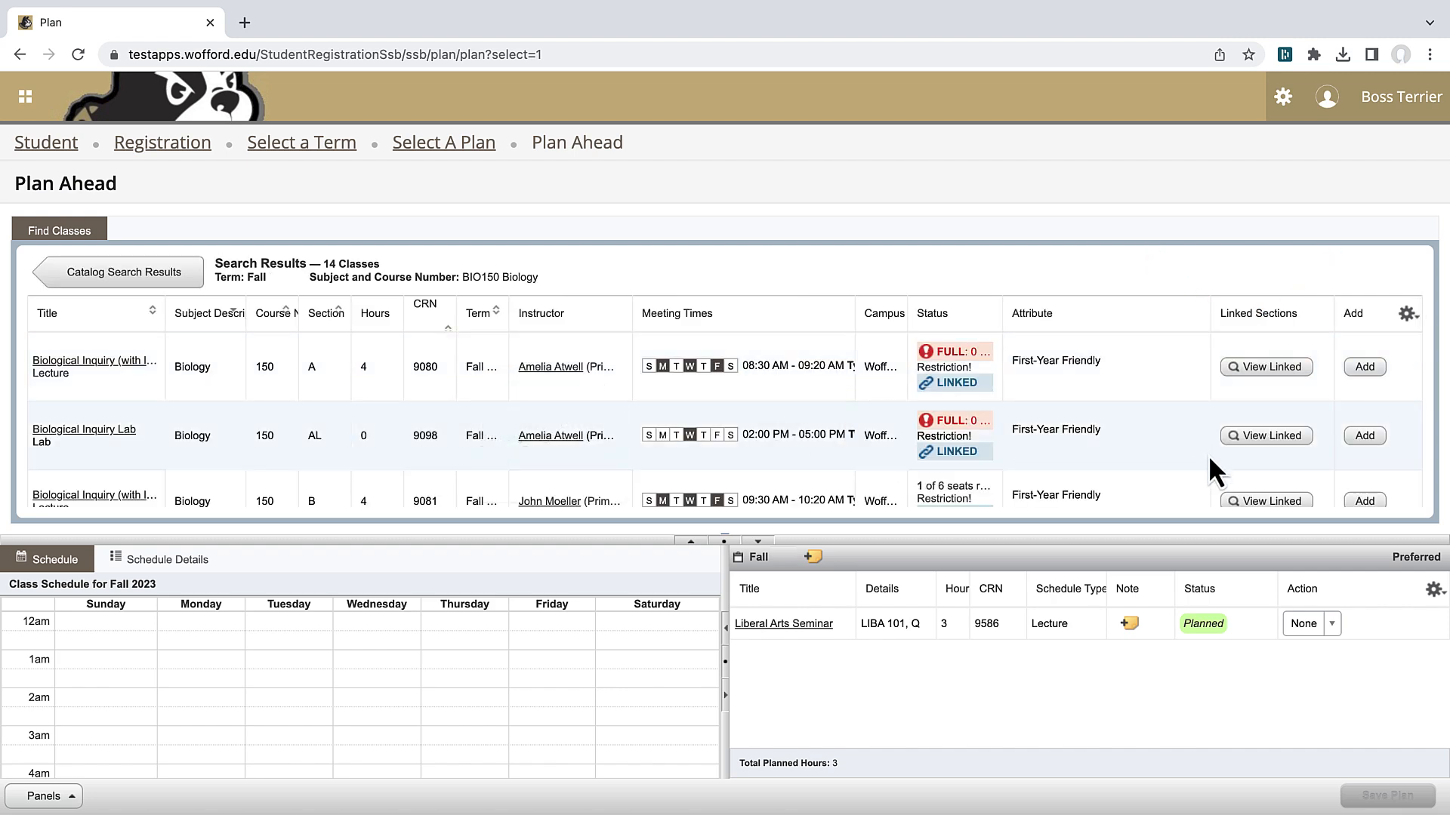
- Add Biology 150 section B (CRN 9081) and lab BL (9082) to the plan and save
{"action": "scroll", "scroll_direction": "down", "scroll_amount": 3}
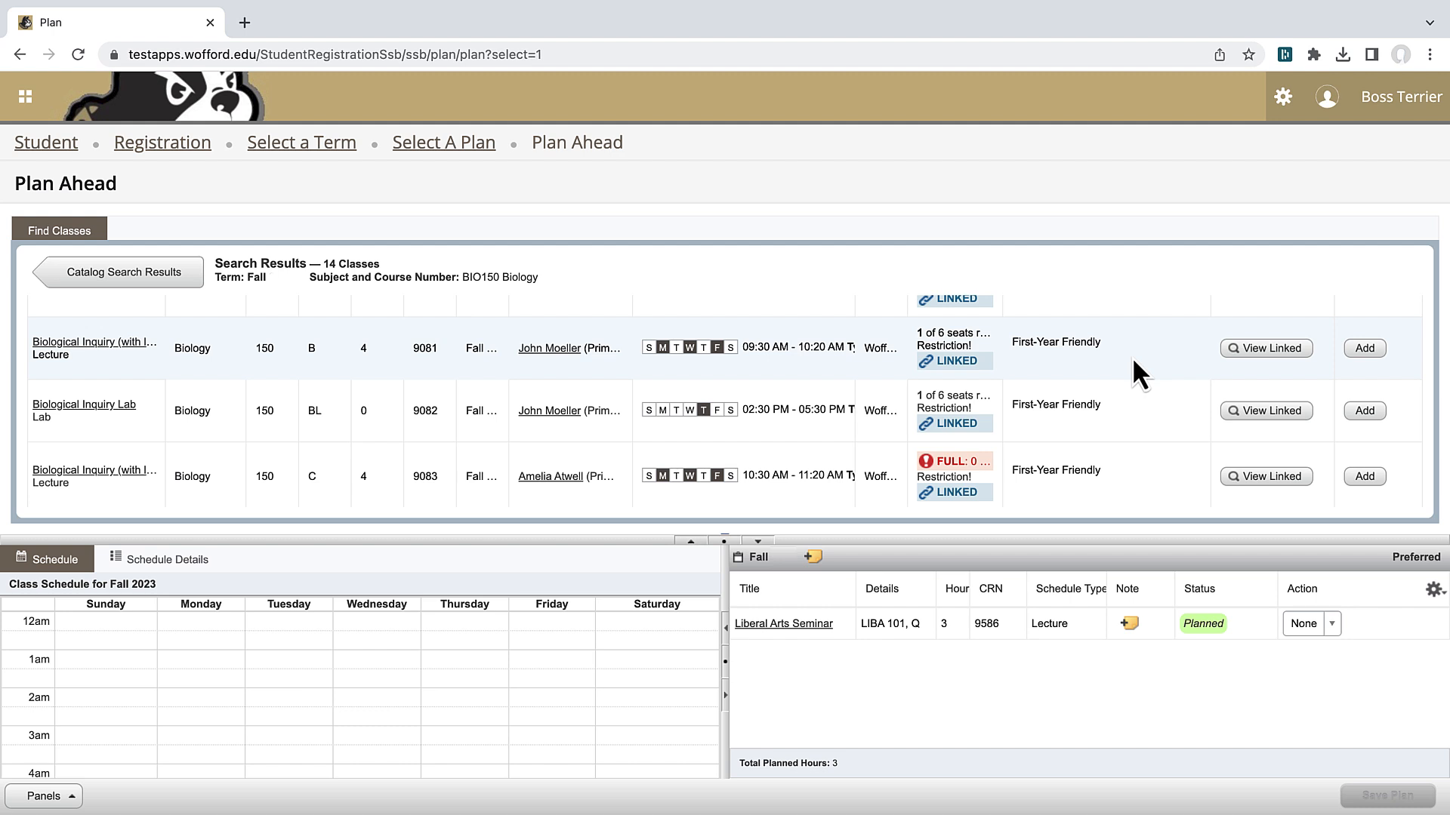
{"action": "mouse_move", "coordinate": [1132, 381]}
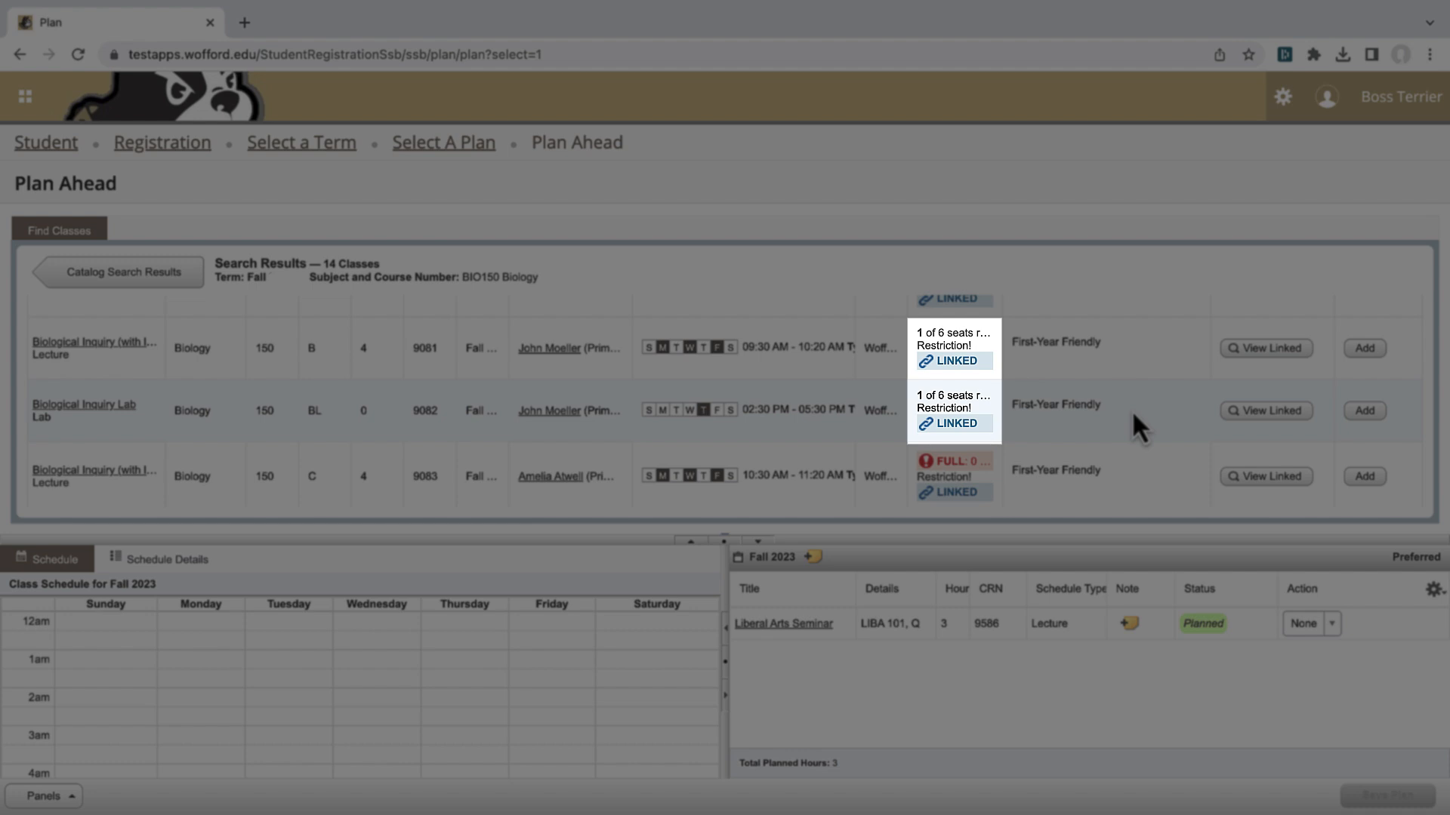
{"action": "left_click", "coordinate": [1364, 349]}
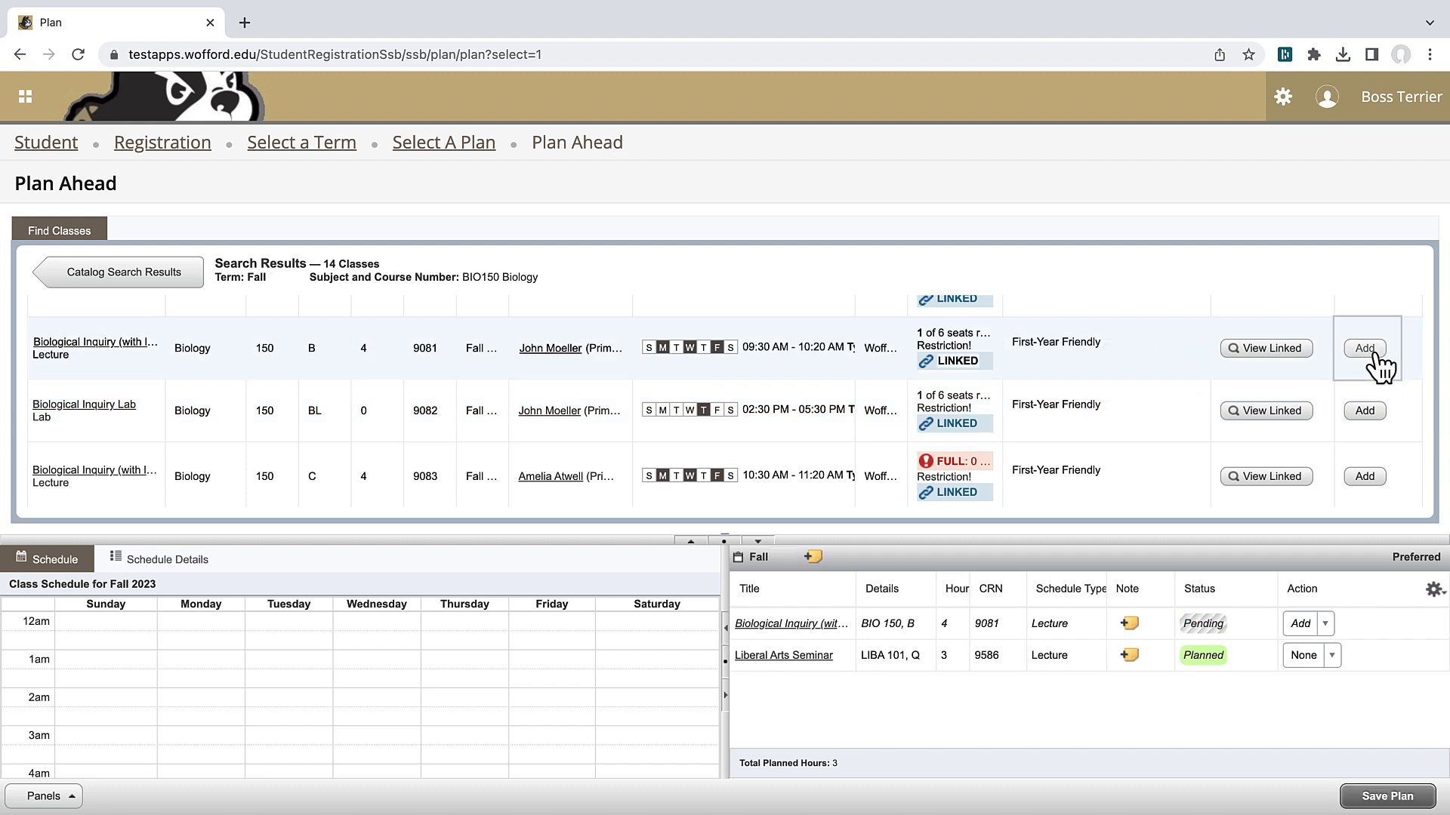
{"action": "left_click", "coordinate": [1364, 411]}
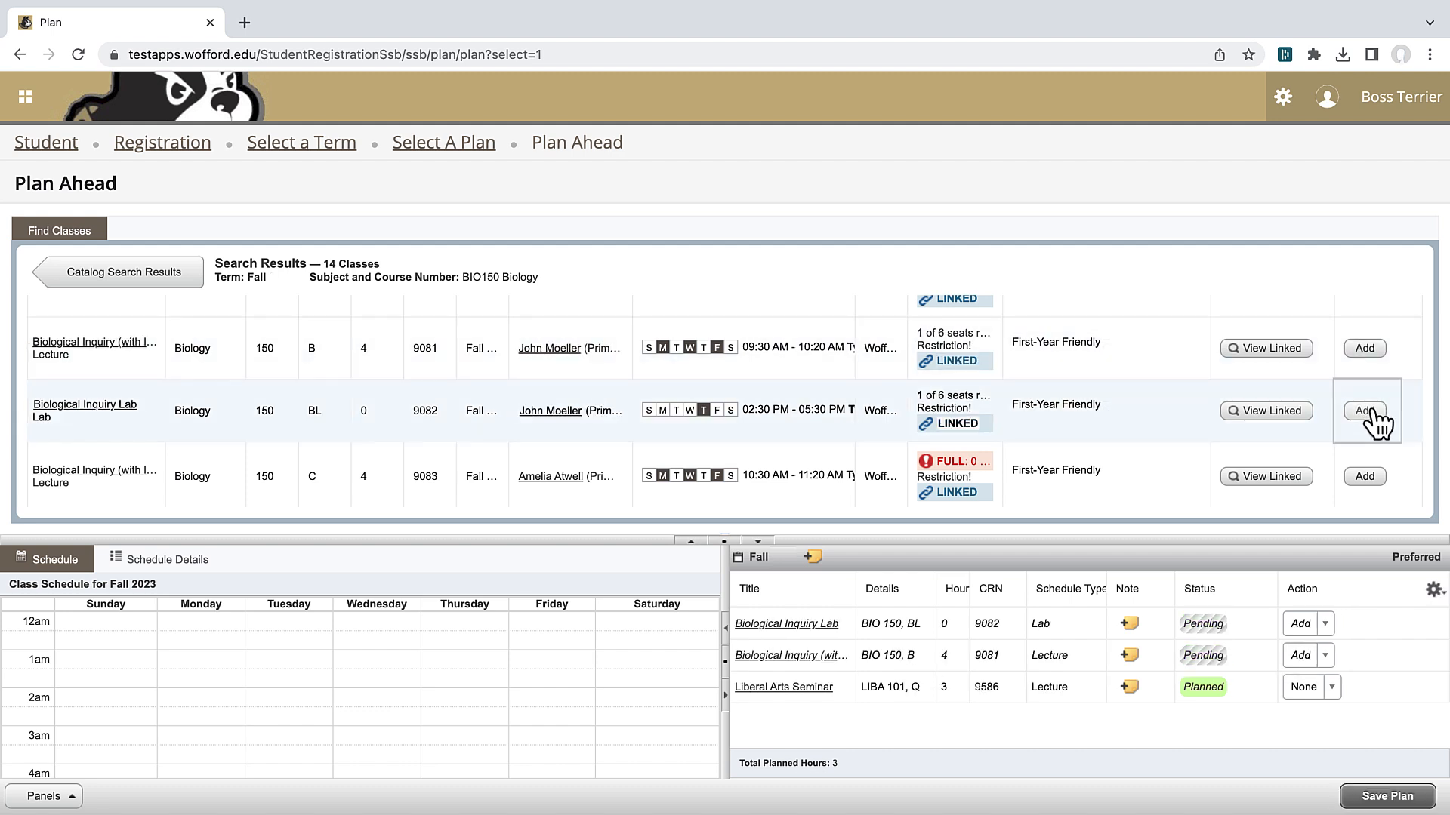
{"action": "mouse_move", "coordinate": [1406, 802]}
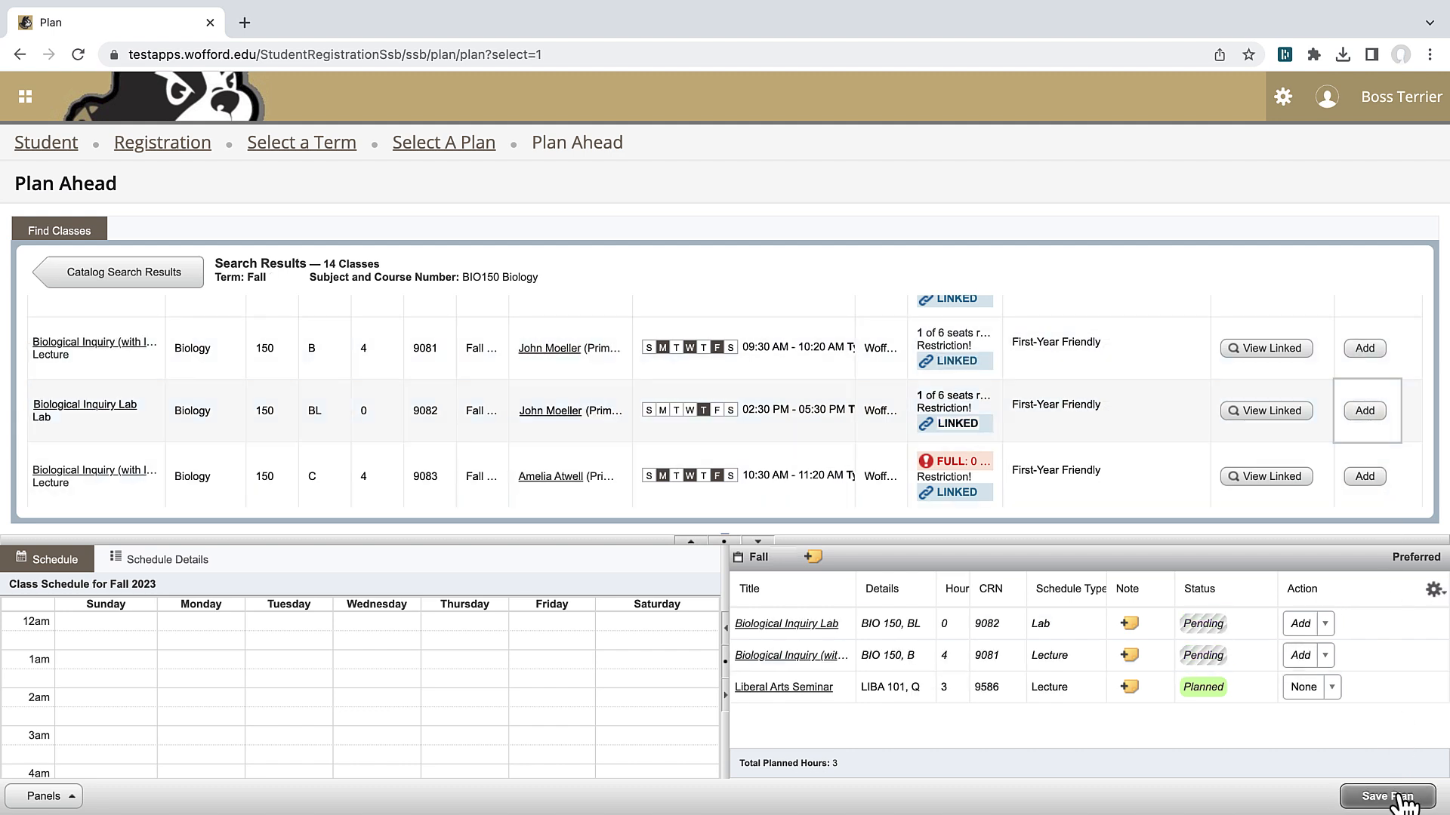
{"action": "left_click", "coordinate": [1385, 795]}
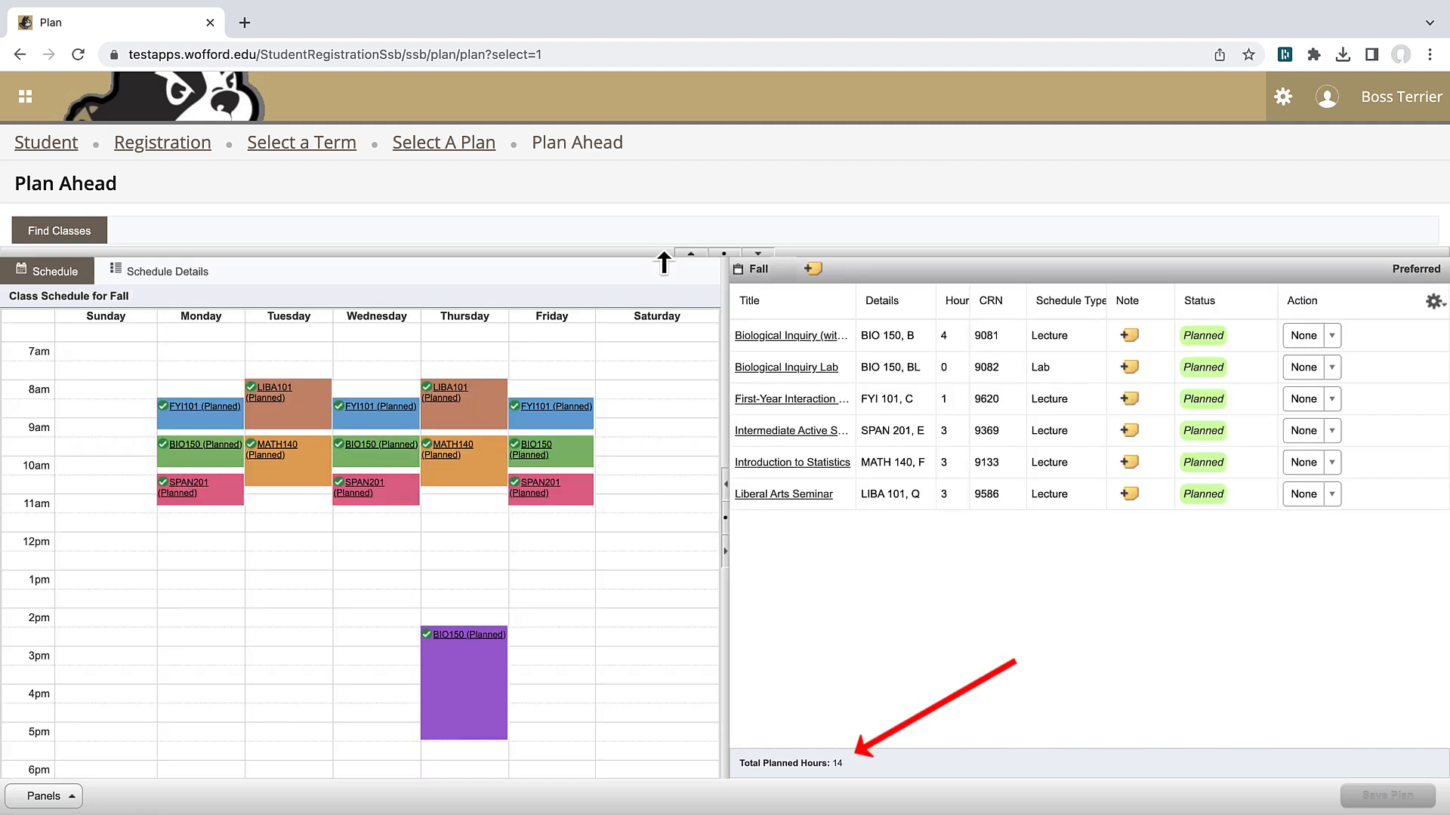
{"action": "mouse_move", "coordinate": [1338, 225]}
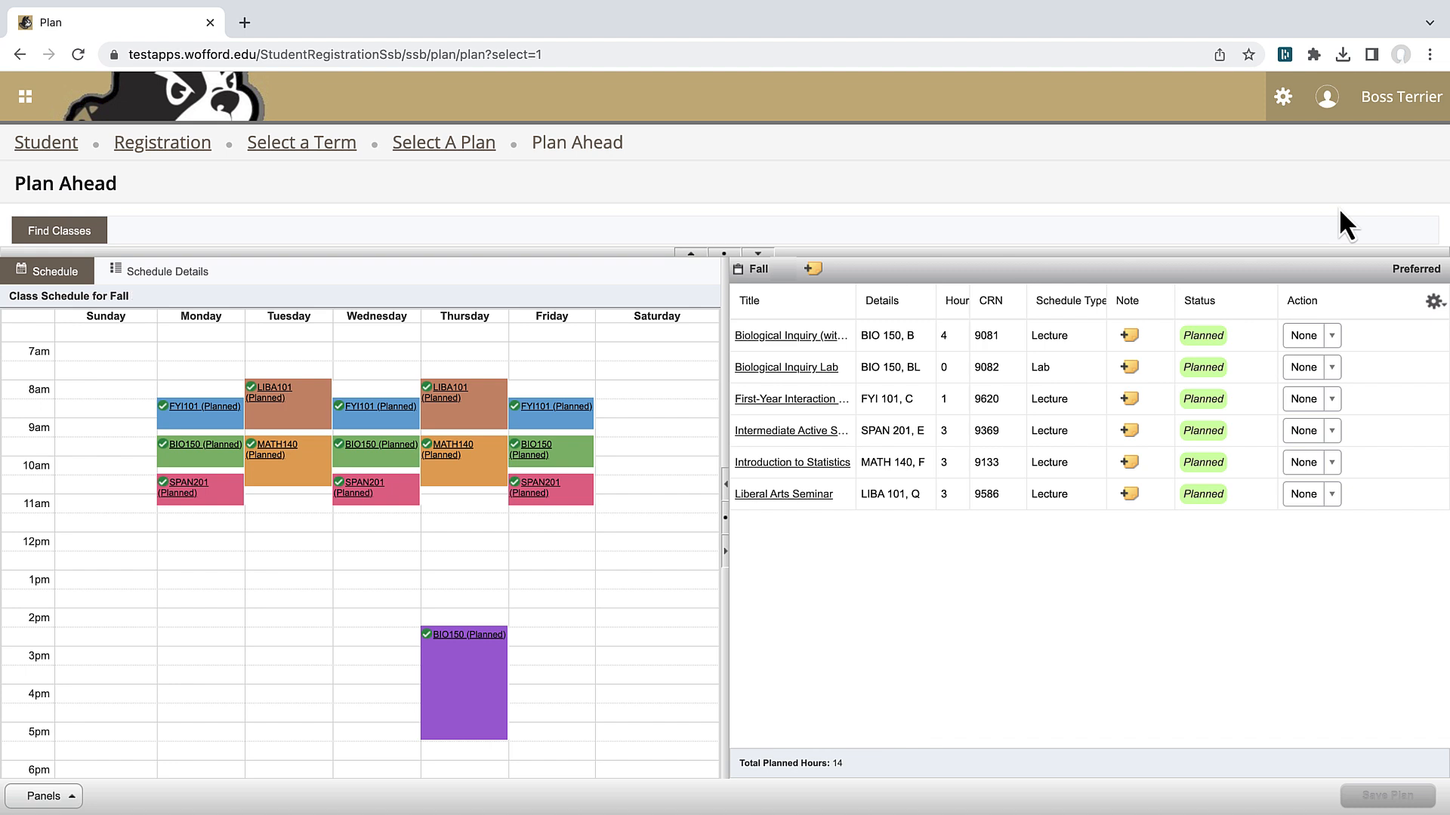
{"action": "mouse_move", "coordinate": [1193, 213]}
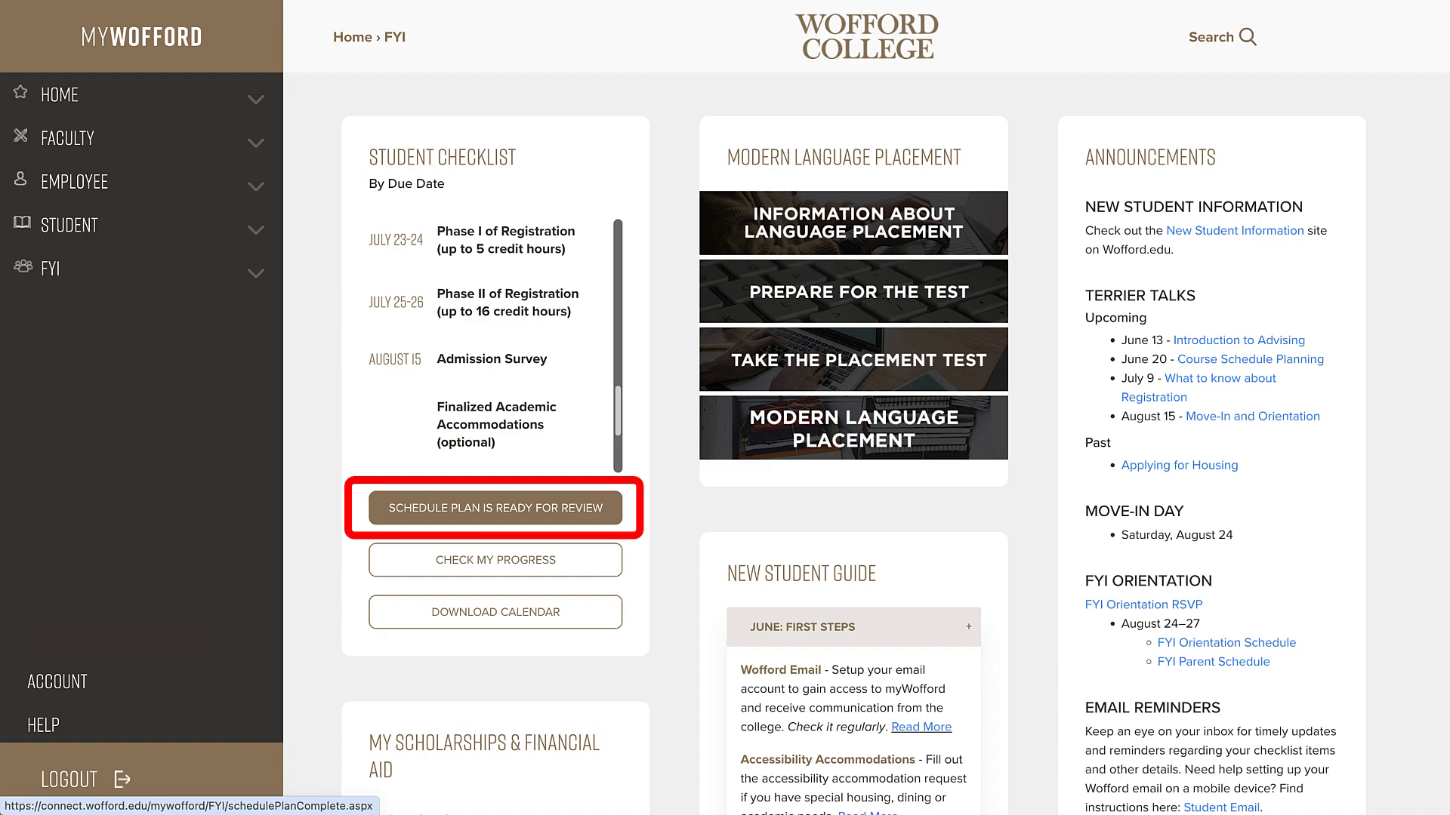
- From the Student Checklist, mark My Schedule Plan Is Ready For Review to submit it
{"action": "left_click", "coordinate": [494, 507]}
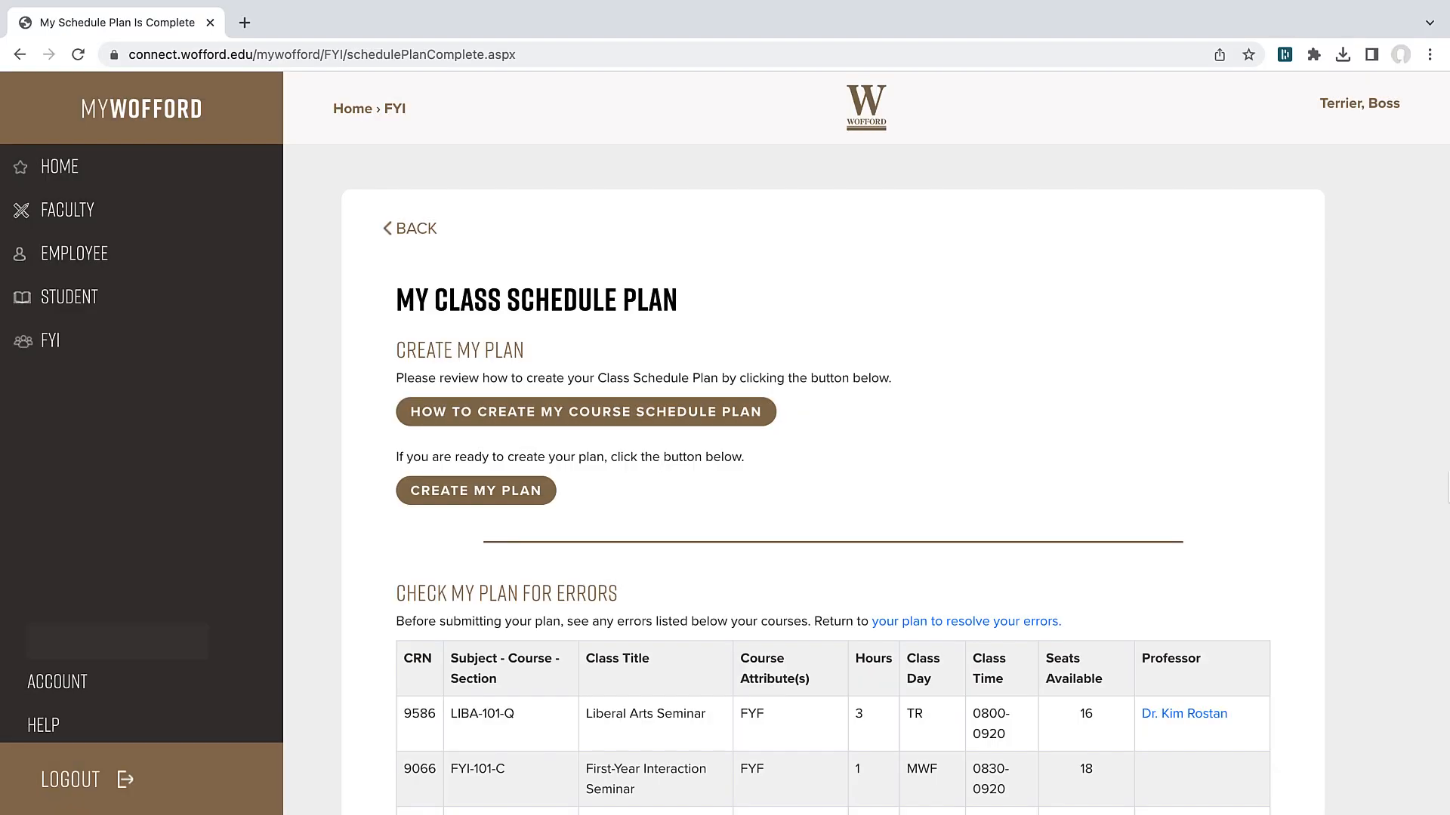
{"action": "scroll", "scroll_direction": "down", "scroll_amount": 3}
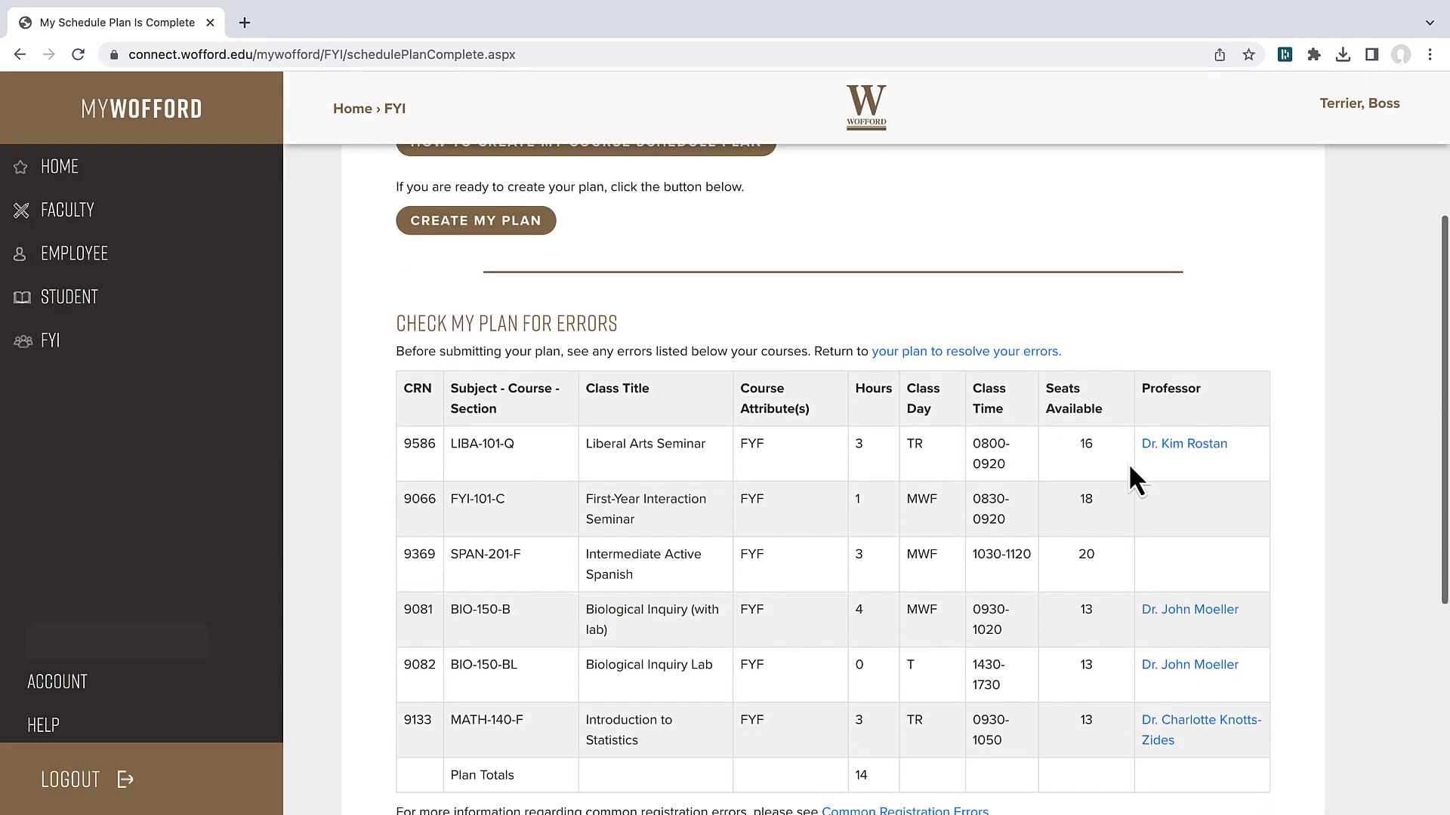
{"action": "scroll", "scroll_direction": "down", "scroll_amount": 3}
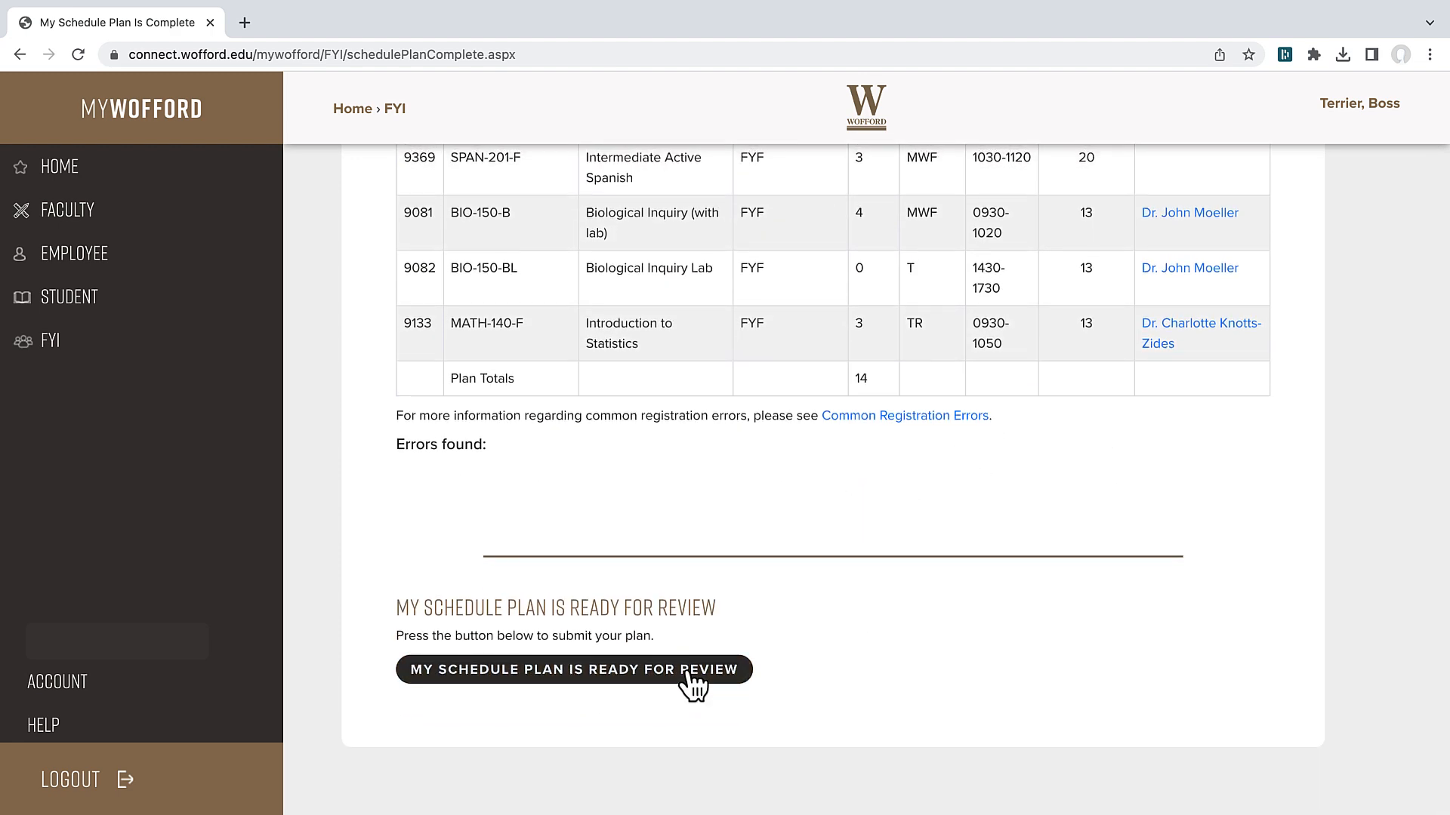
{"action": "left_click", "coordinate": [574, 669]}
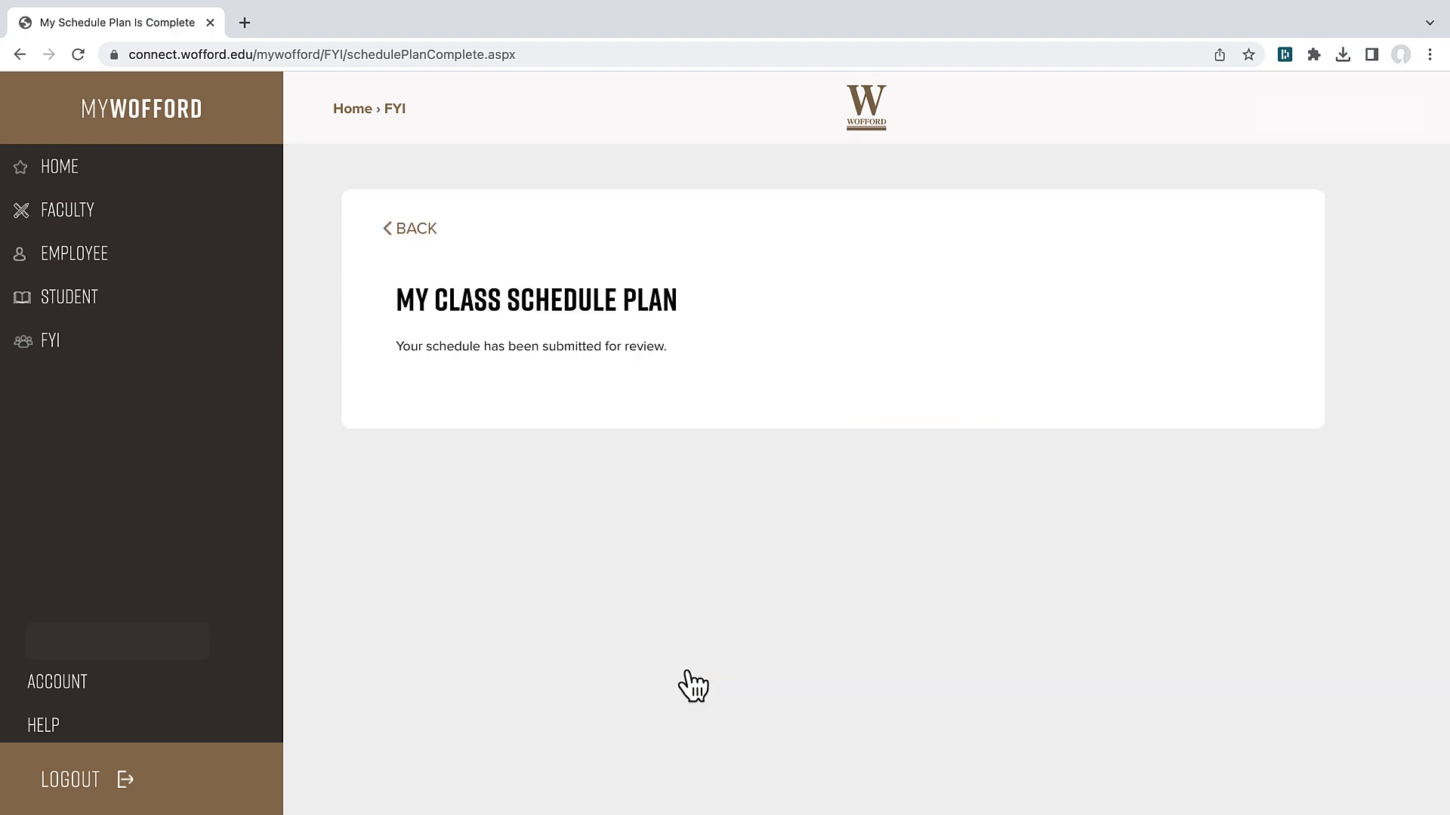